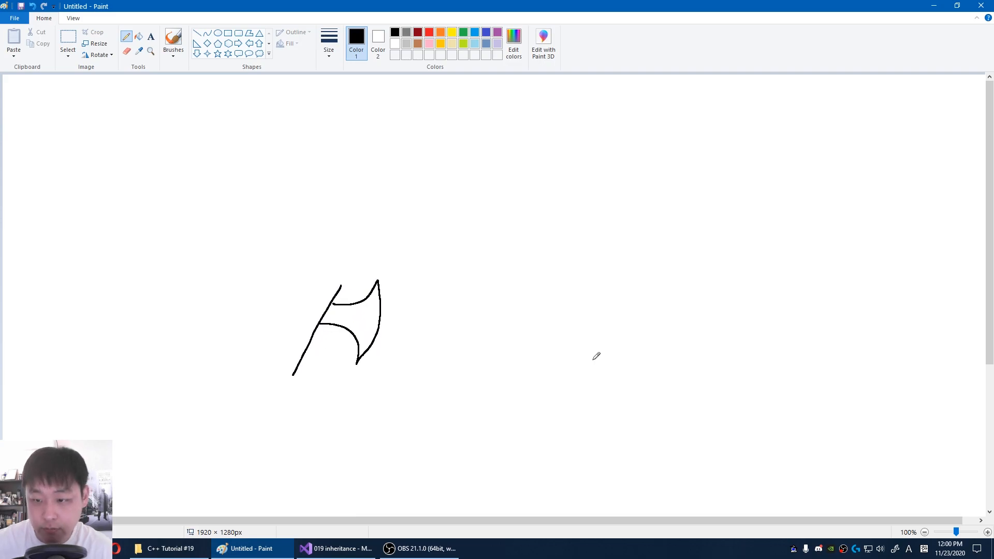
Sketch a sword beside the axe, label a Weapon bubble, and arrow the axe up to it
{"action": "left_click_drag", "start_coordinate": [571, 299], "coordinate": [597, 394]}
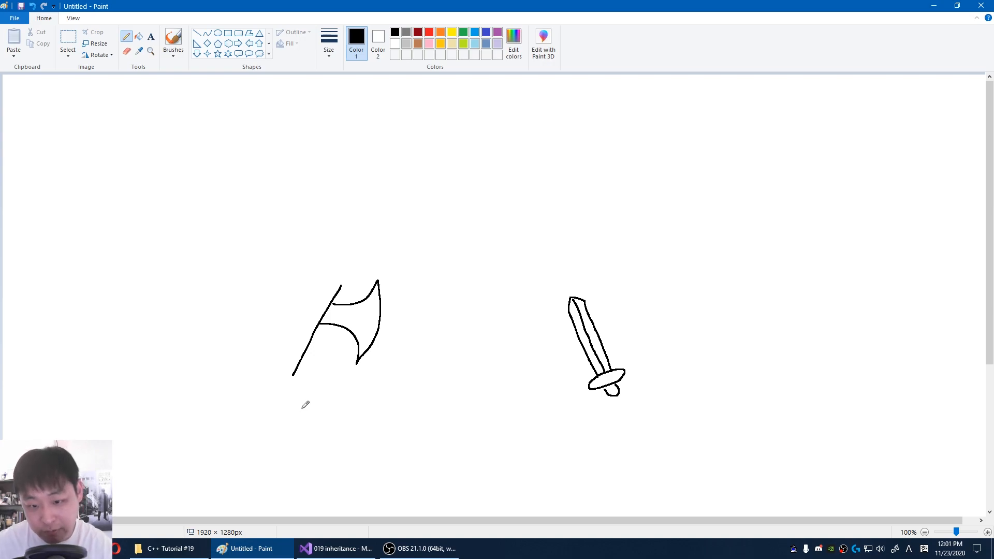
{"action": "mouse_move", "coordinate": [623, 424]}
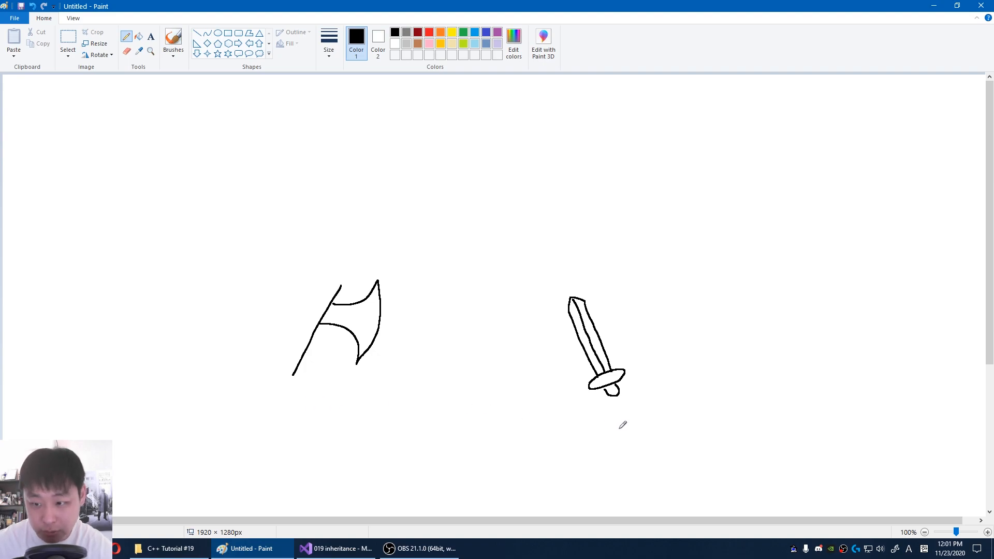
{"action": "mouse_move", "coordinate": [296, 418]}
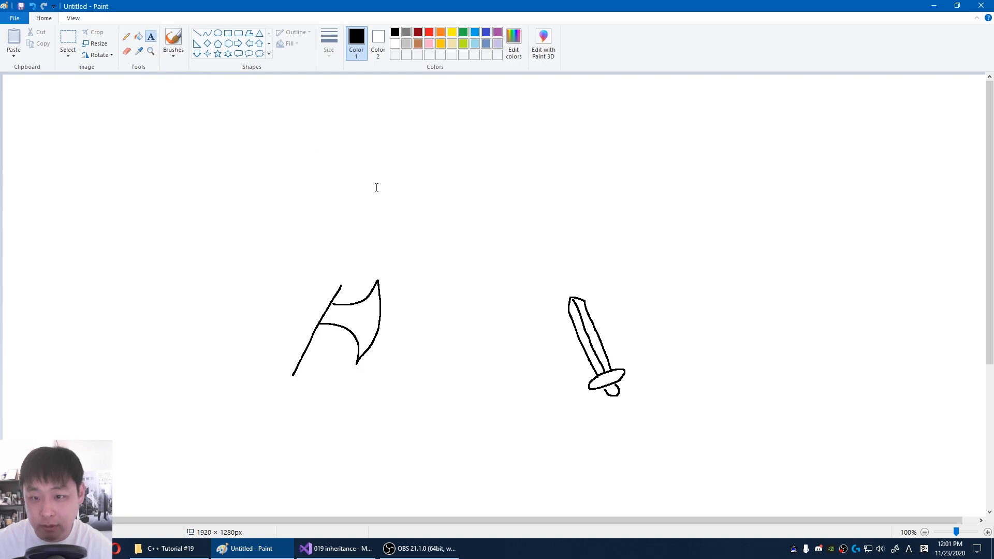
{"action": "type", "text": "Weapon"}
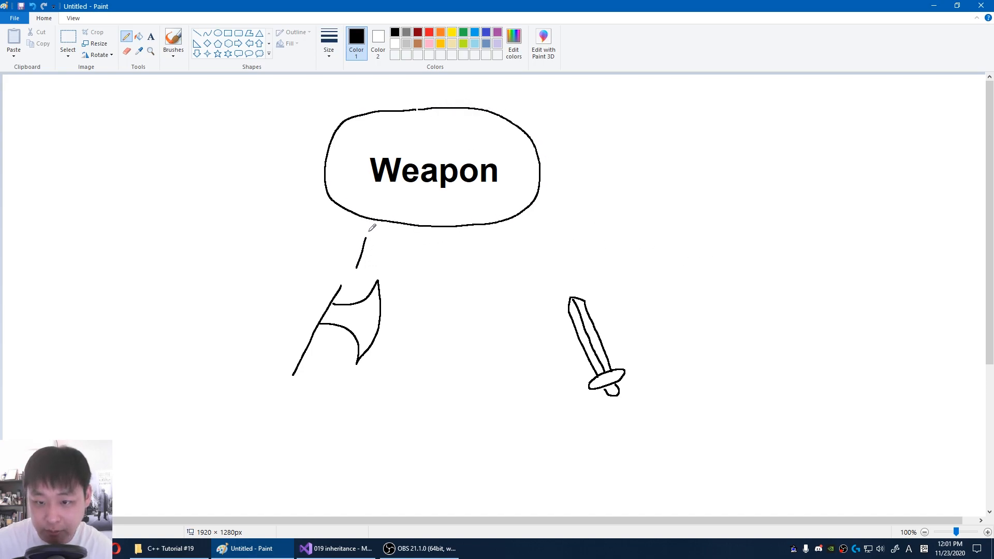
{"action": "left_click_drag", "start_coordinate": [521, 230], "coordinate": [559, 272]}
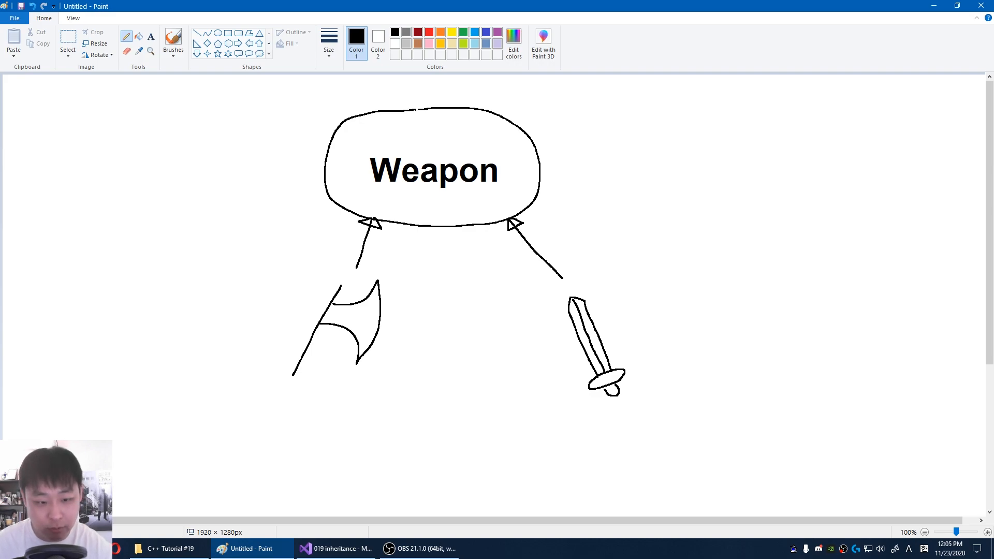
{"action": "mouse_move", "coordinate": [260, 396]}
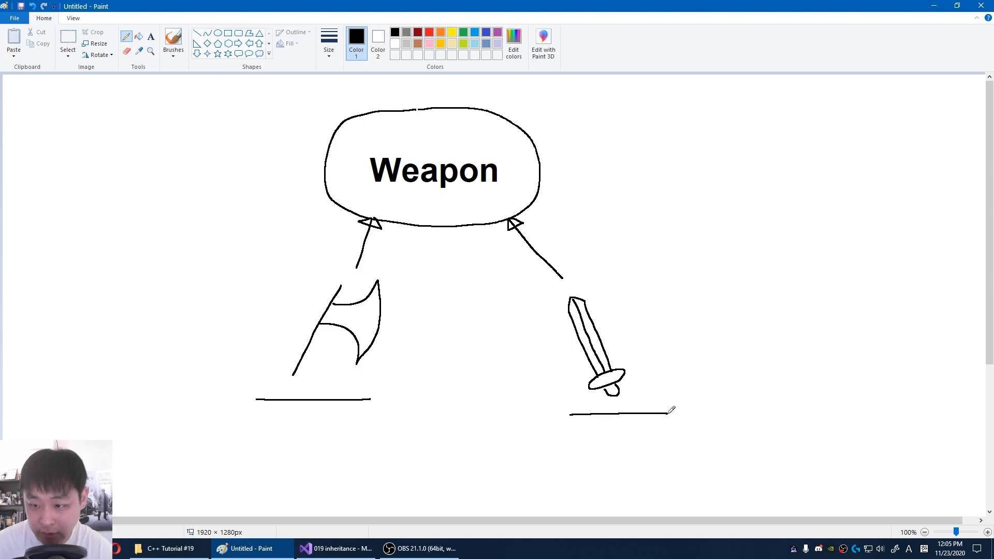
Above main declare class Weapon and class Axe : public Weapon
{"action": "left_click", "coordinate": [336, 549]}
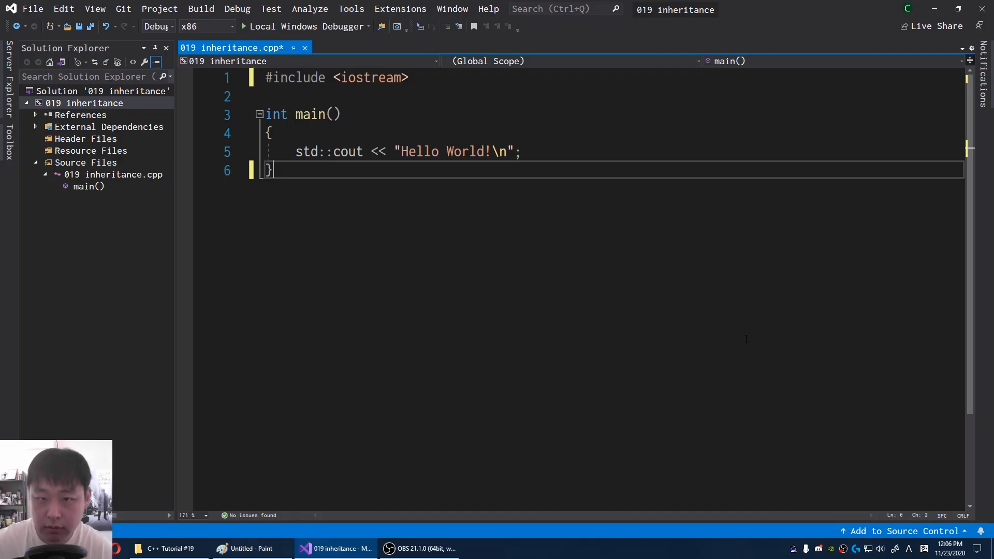
{"action": "key", "text": "Enter"}
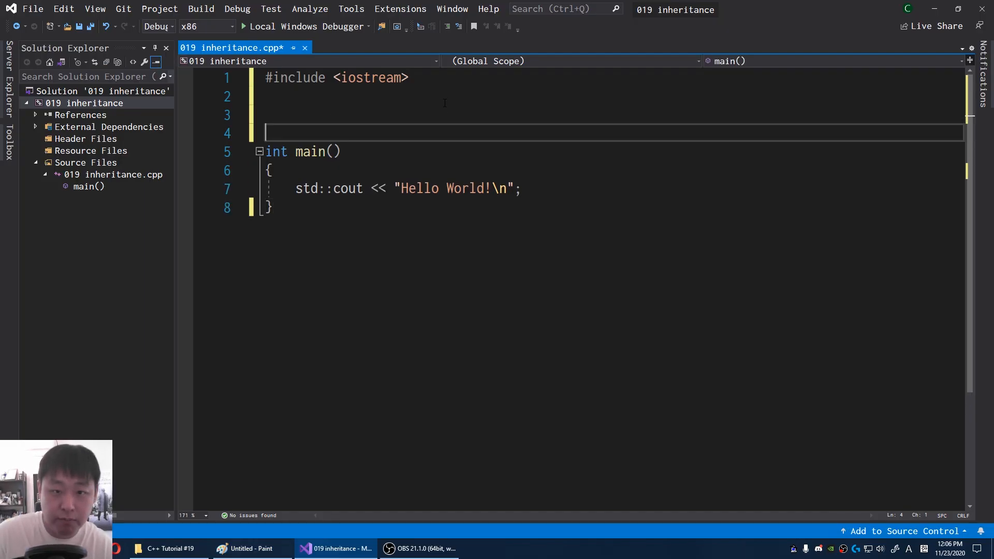
{"action": "type", "text": "class Weapon"}
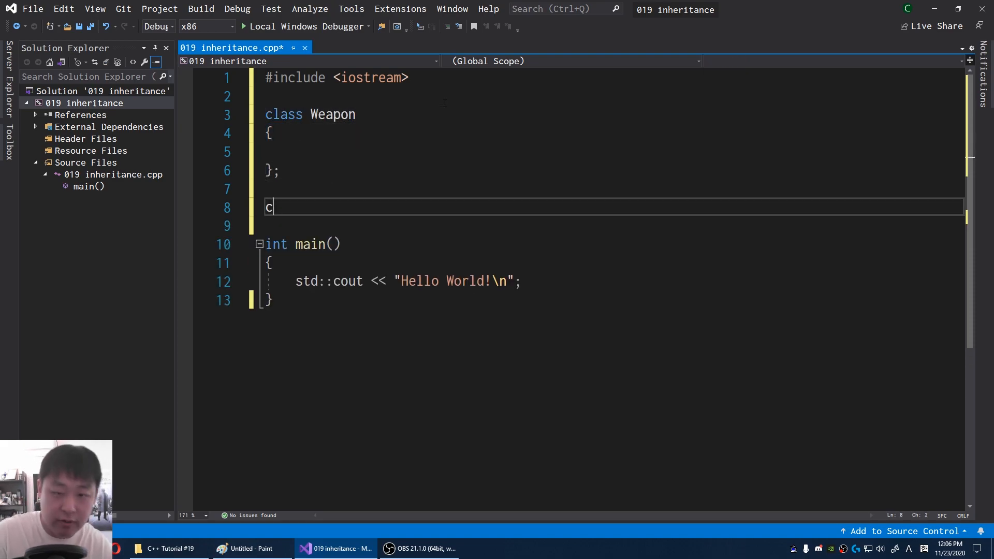
{"action": "type", "text": "lass Axe"}
{"action": "type", "text": "class Sword"}
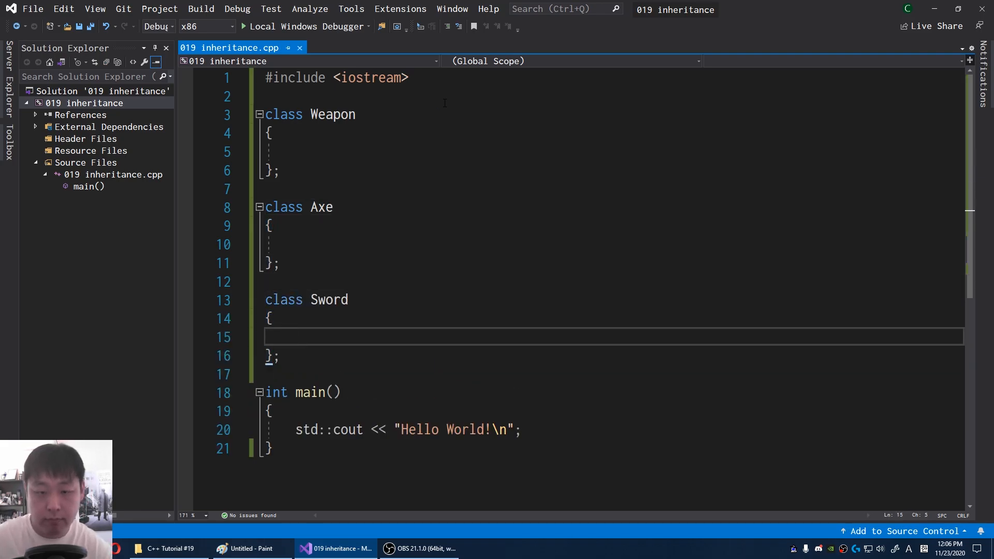
{"action": "double_click", "coordinate": [321, 207]}
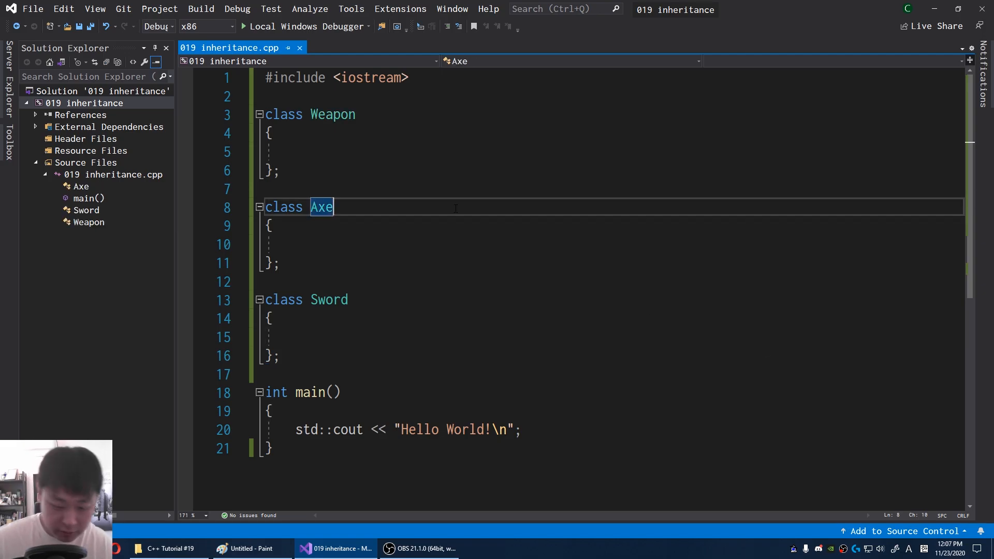
{"action": "type", "text": ": p"}
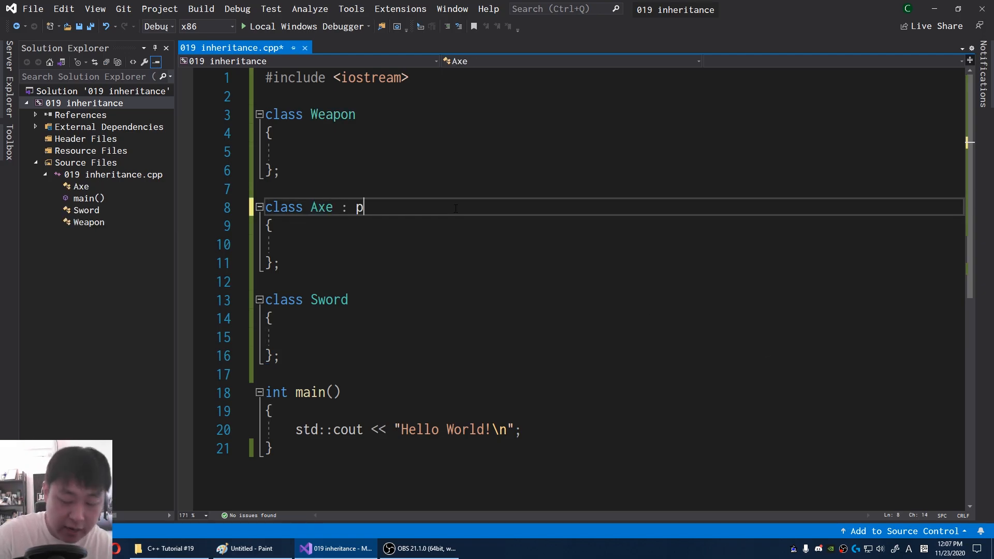
{"action": "type", "text": "ublic Weapon"}
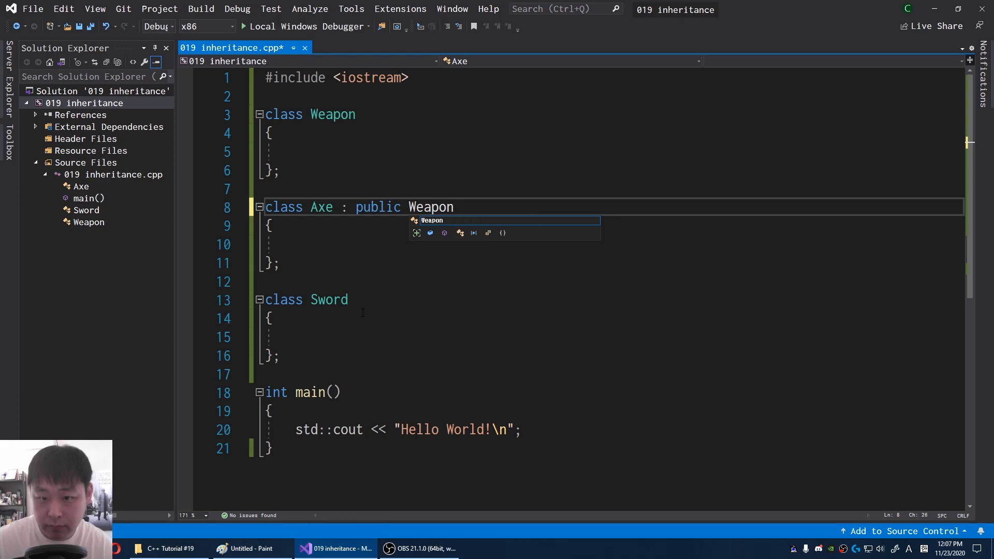
Declare class Sword : public Weapon and give Weapon private and public sections
{"action": "type", "text": ":"}
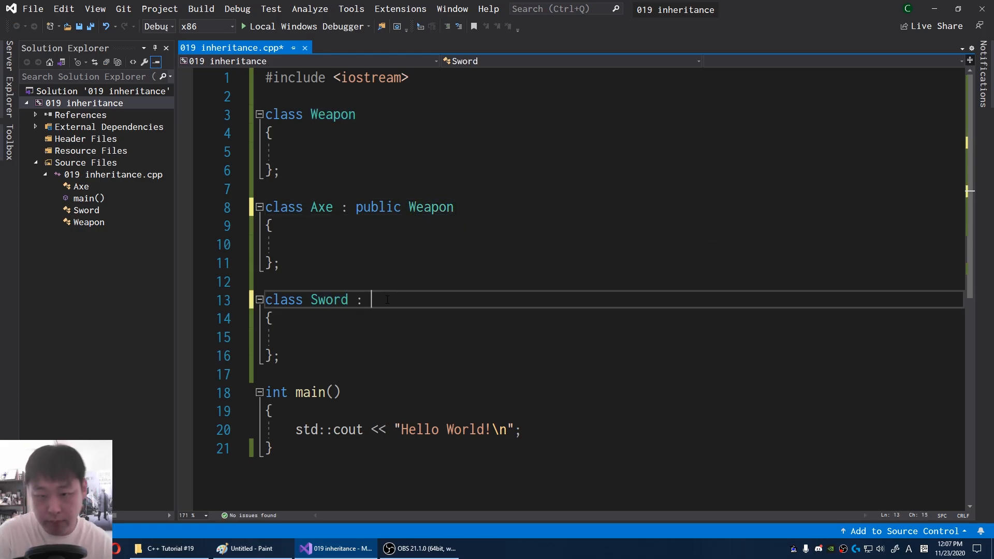
{"action": "type", "text": "public Weapon"}
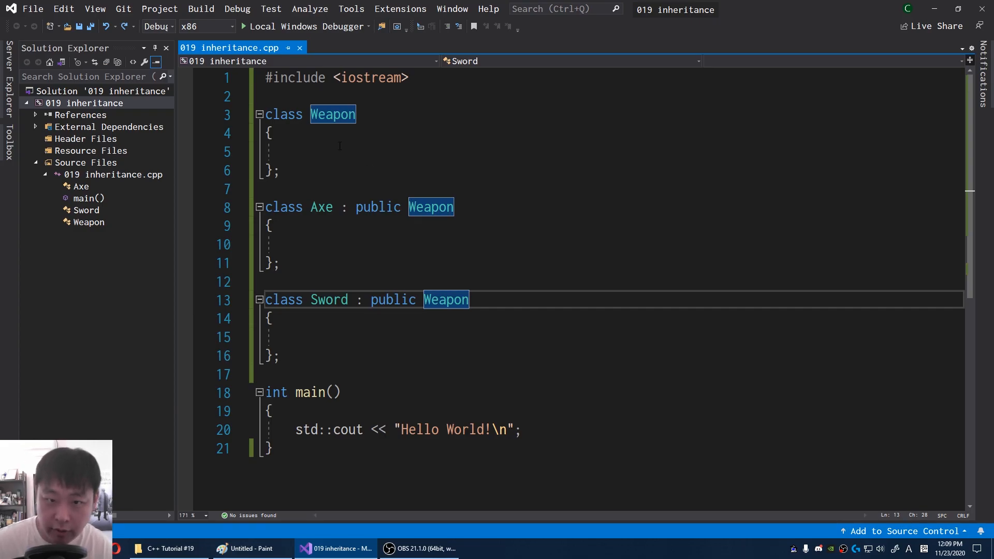
{"action": "type", "text": "private:"}
{"action": "type", "text": "public:"}
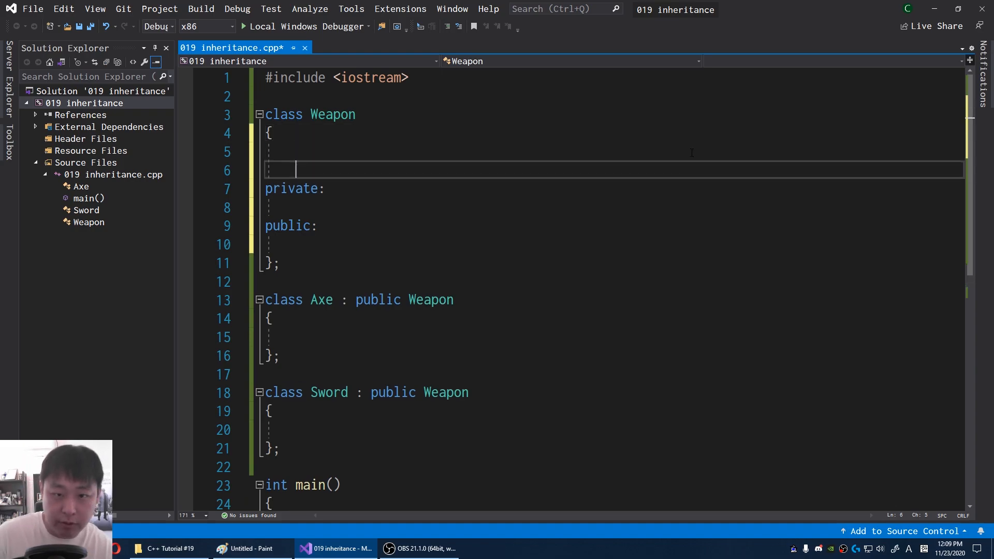
Add protected members char name[20] = "weapon name" and int damage = 1 to Weapon
{"action": "type", "text": "protected:"}
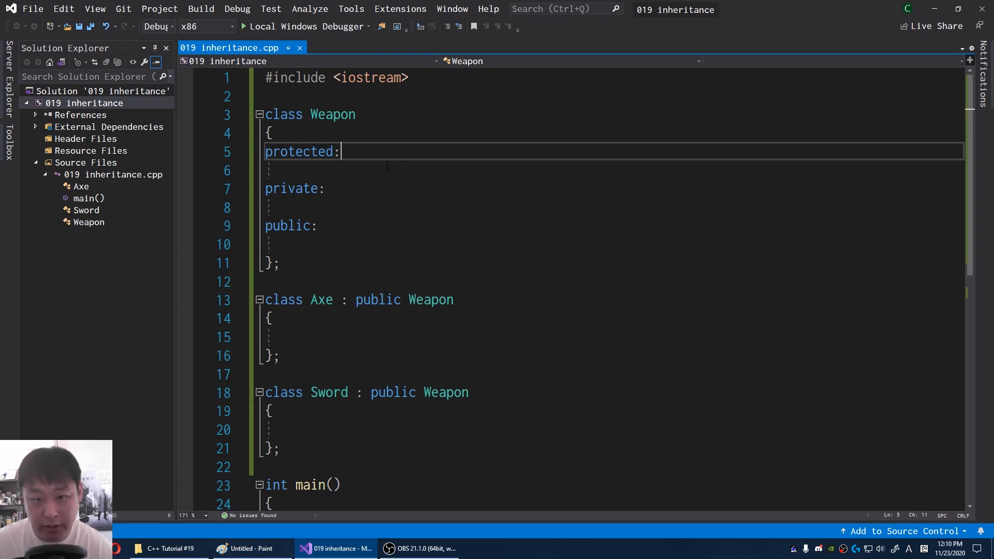
{"action": "key", "text": "Tab"}
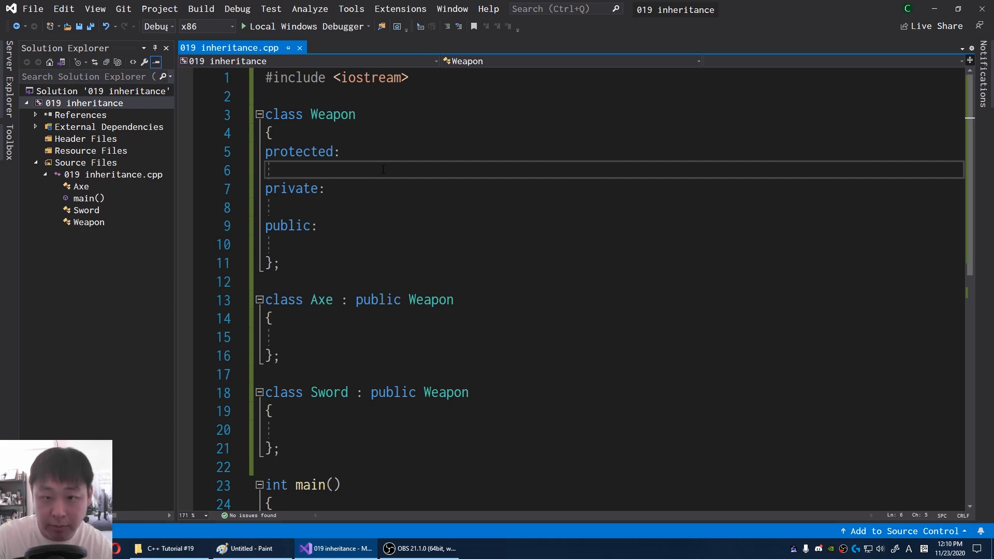
{"action": "type", "text": "int damage;"}
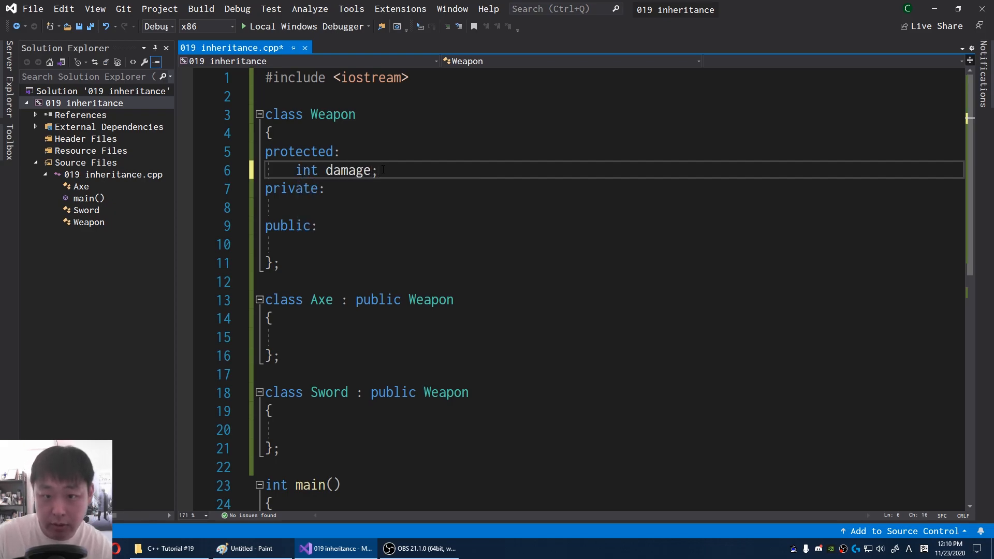
{"action": "type", "text": "char"}
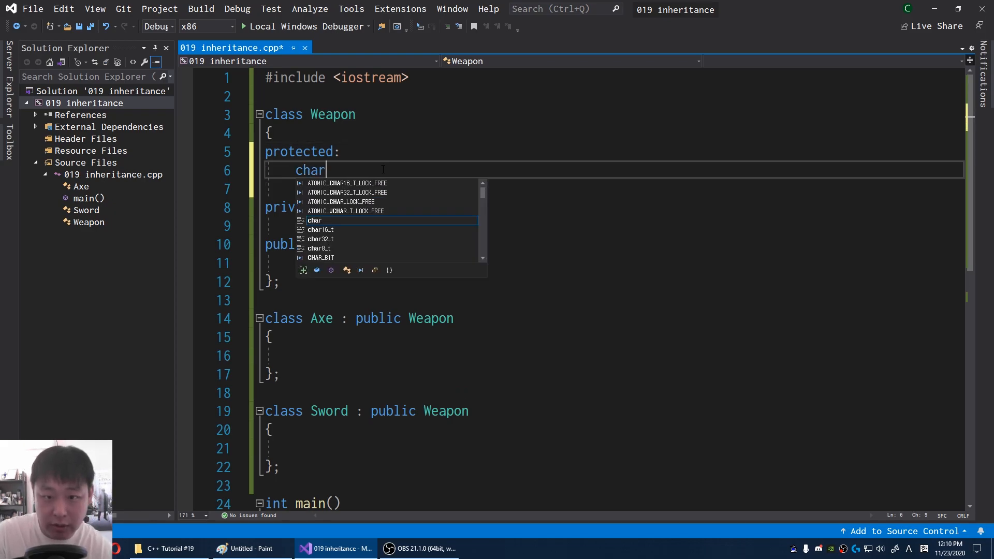
{"action": "type", "text": "name[20];"}
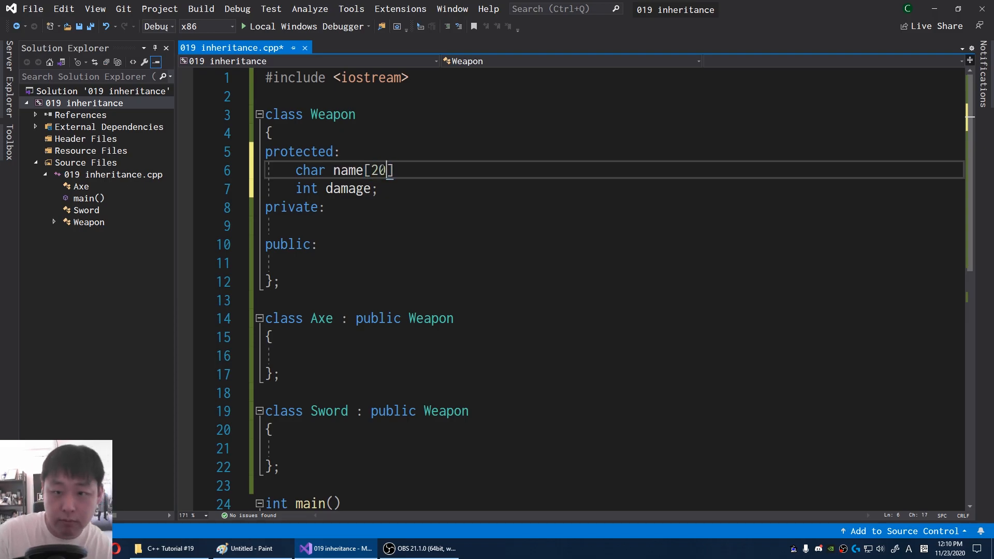
{"action": "type", "text": "= \"n"}
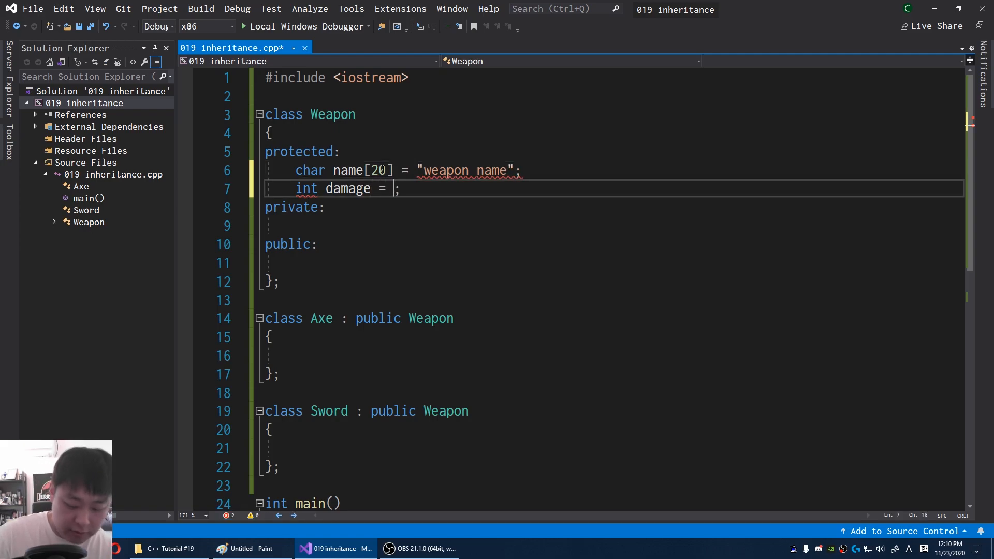
{"action": "type", "text": "1"}
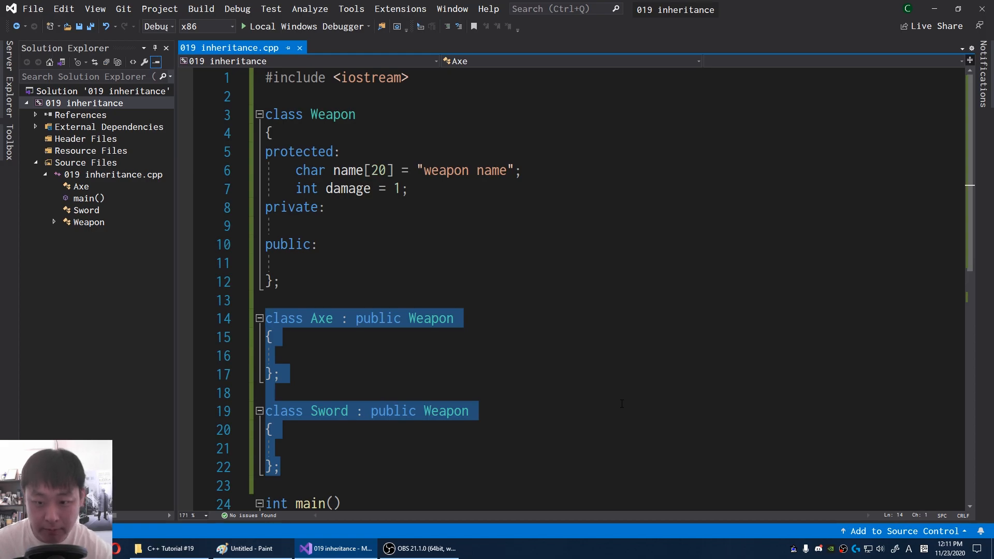
Create Axe axe and Sword sword in main, then debug and inspect their memory four bytes per row
{"action": "scroll", "scroll_direction": "down", "scroll_amount": 3}
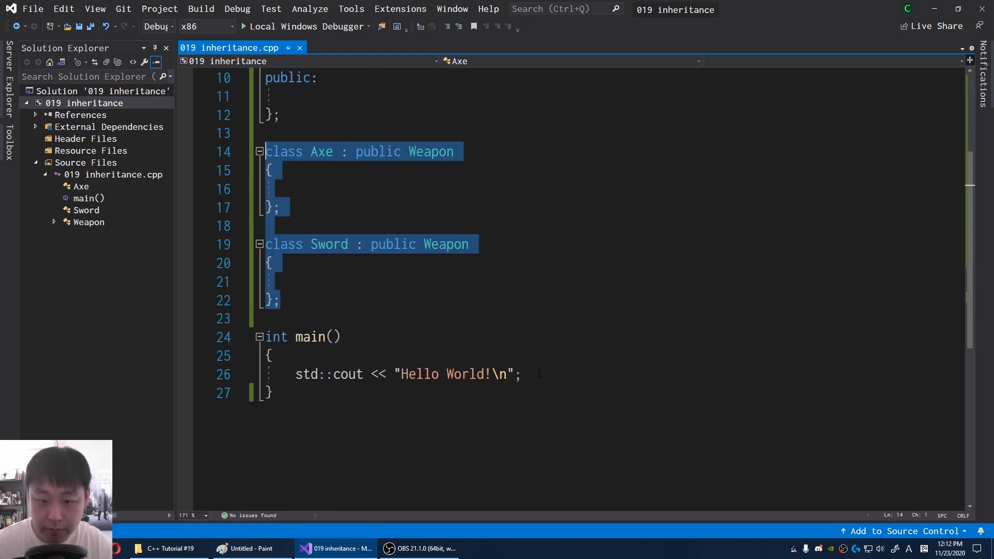
{"action": "type", "text": "Ax"}
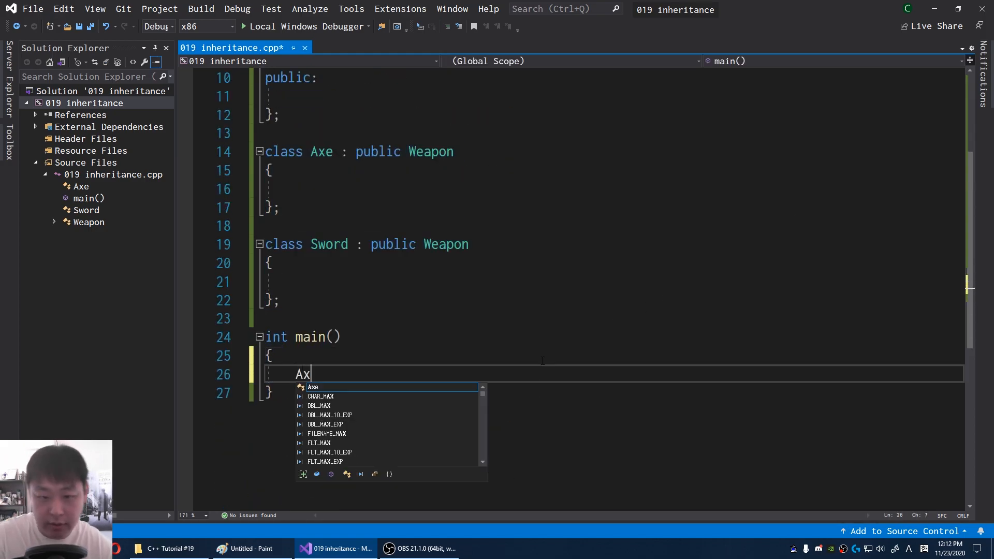
{"action": "type", "text": "e axe;"}
{"action": "type", "text": "Sword sword;"}
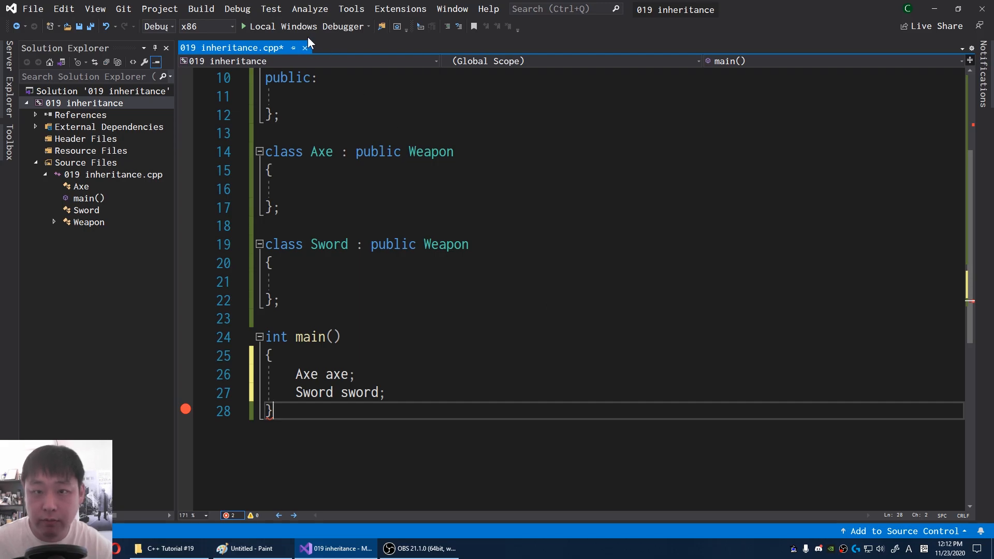
{"action": "key", "text": "ctrl+s"}
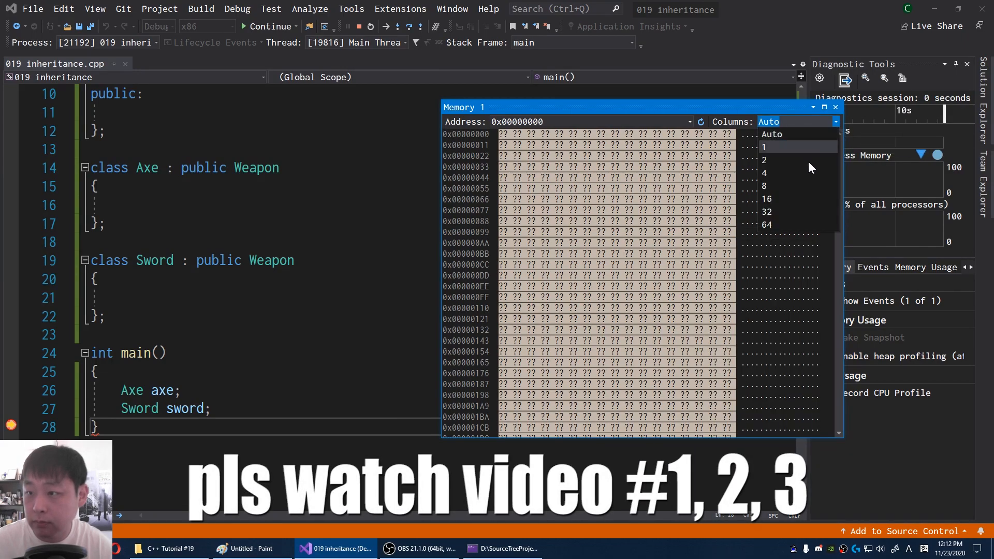
{"action": "left_click", "coordinate": [764, 173]}
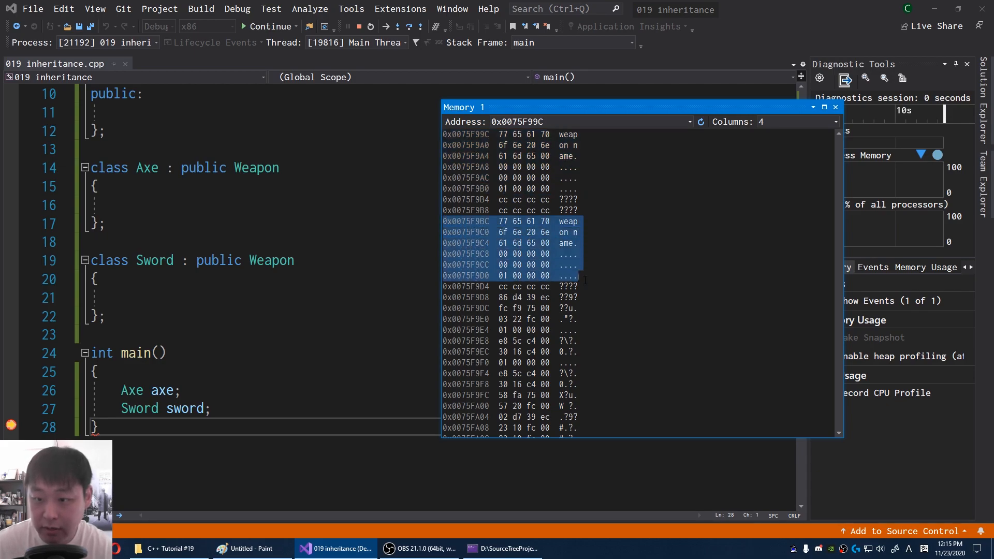
{"action": "mouse_move", "coordinate": [640, 311]}
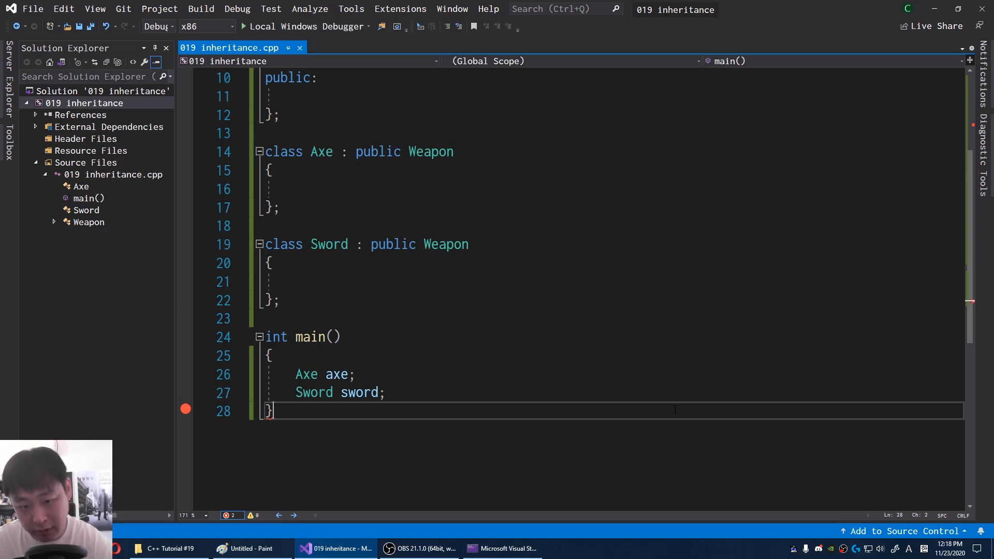
{"action": "mouse_move", "coordinate": [565, 427]}
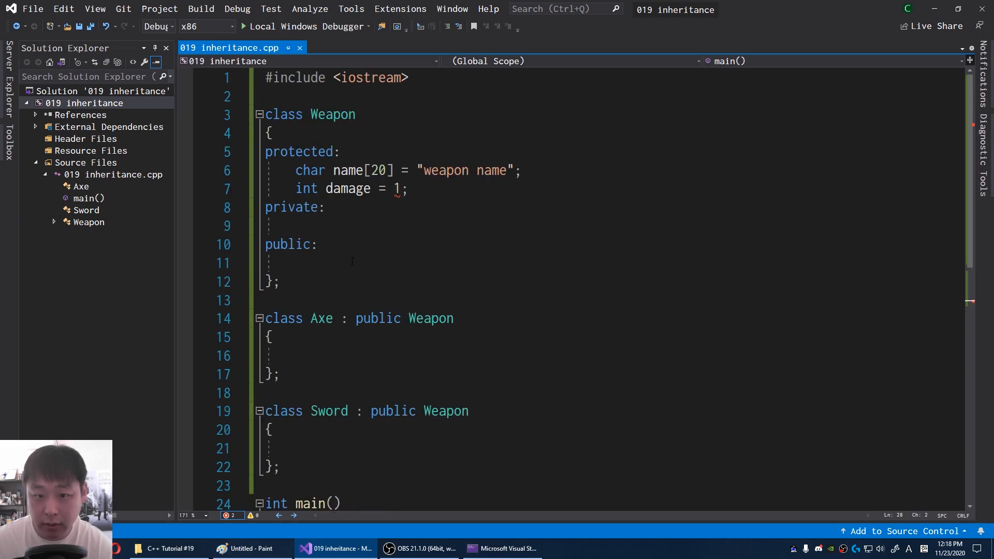
Declare void Swing() in Weapon's public section
{"action": "left_click", "coordinate": [352, 263]}
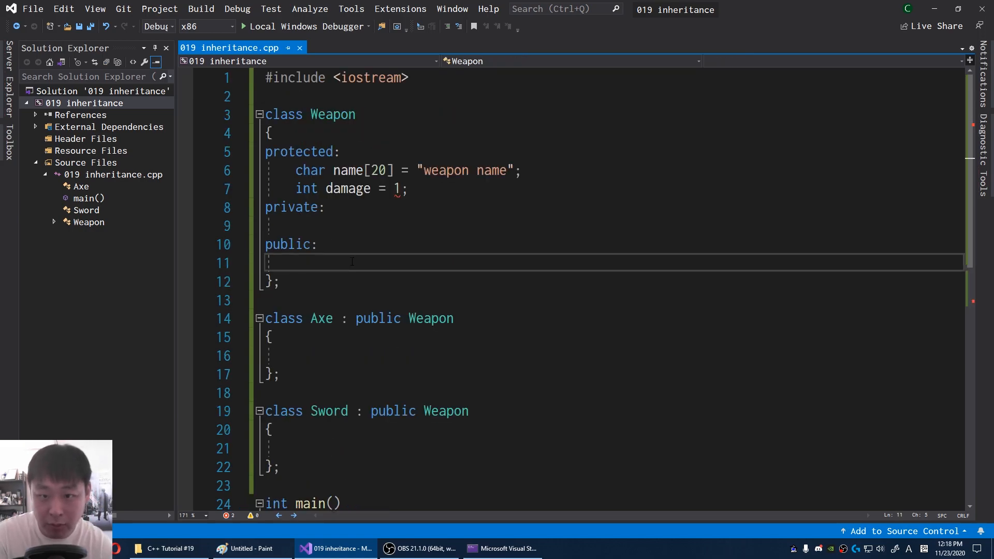
{"action": "type", "text": "void Sw"}
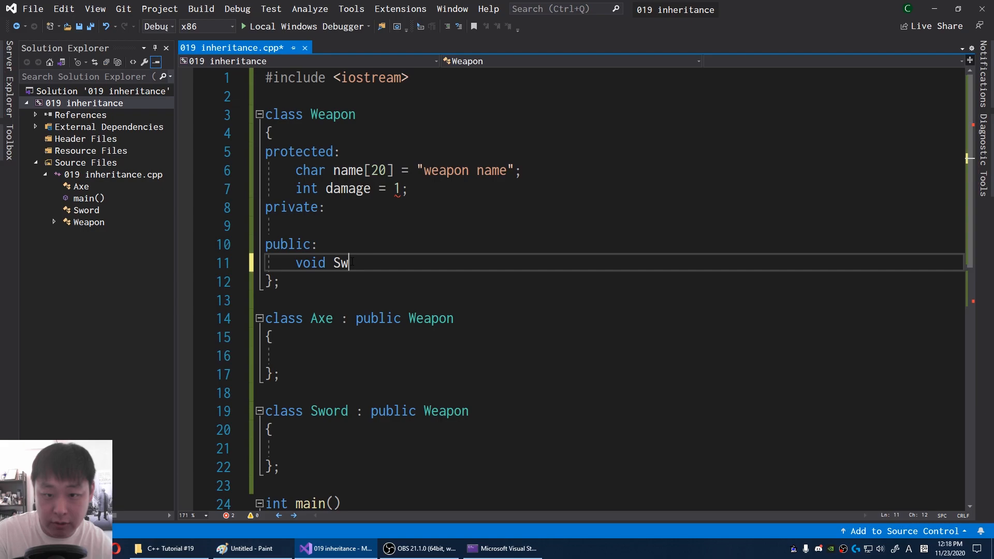
{"action": "type", "text": "ing()"}
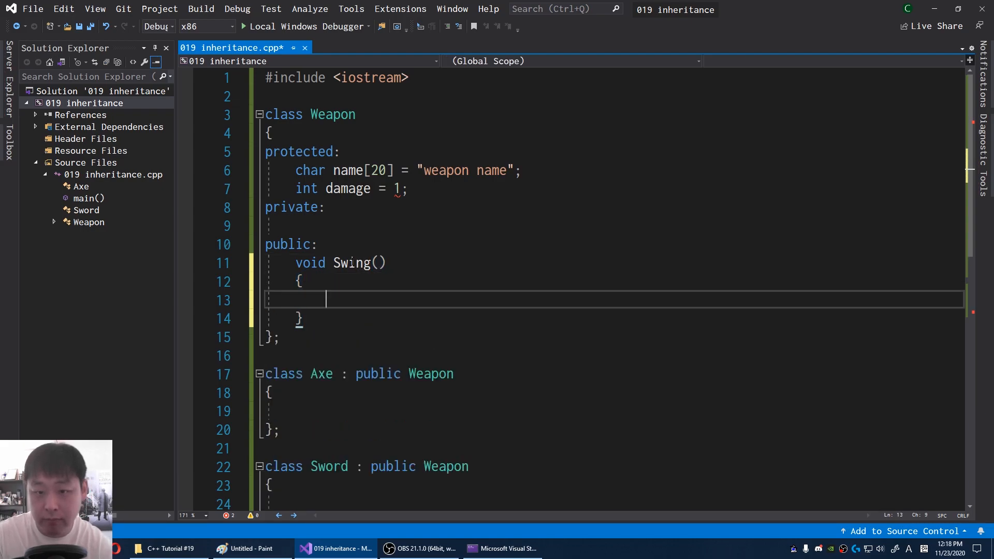
{"action": "scroll", "scroll_direction": "down", "scroll_amount": 3}
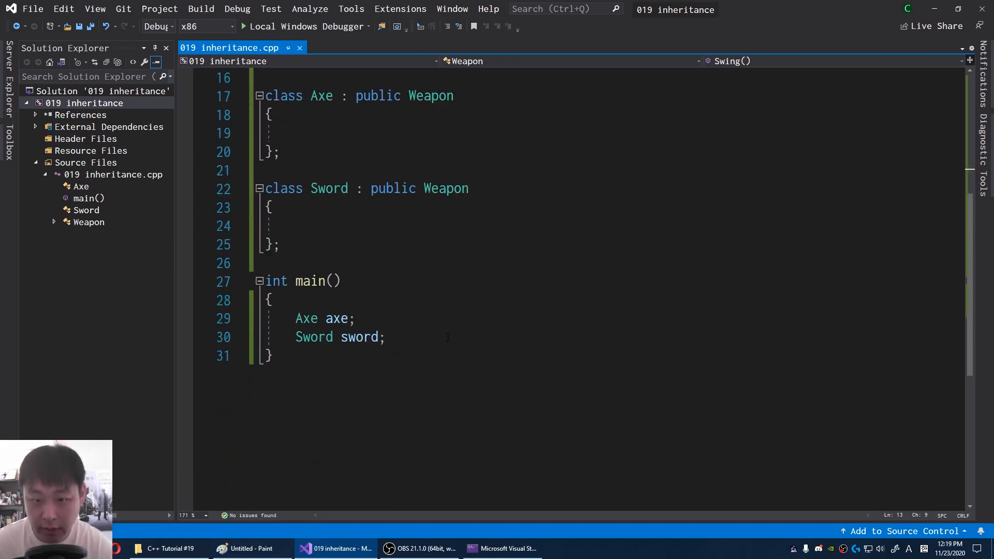
Call axe.Swing(); and sword.Swing(); in main
{"action": "type", "text": "a"}
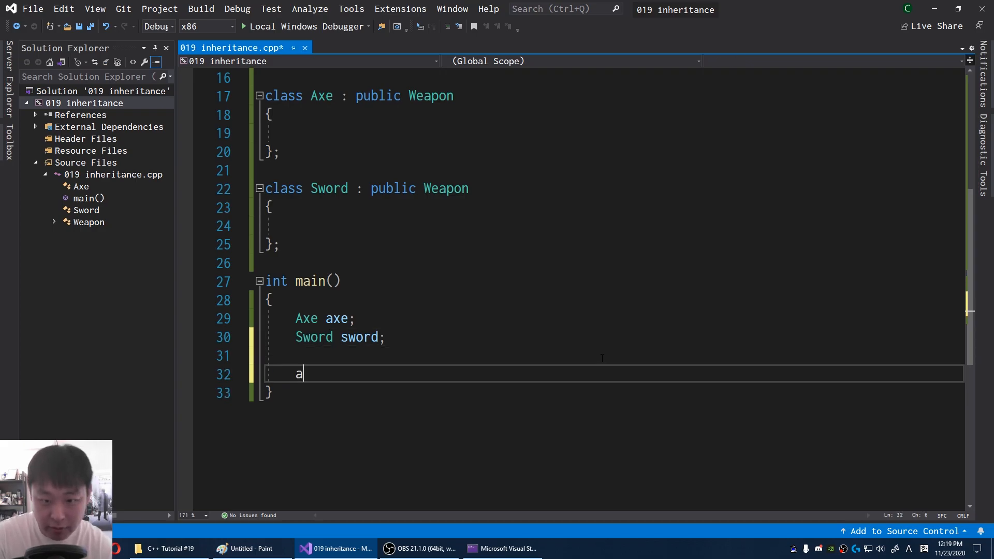
{"action": "type", "text": "xe.Swing();"}
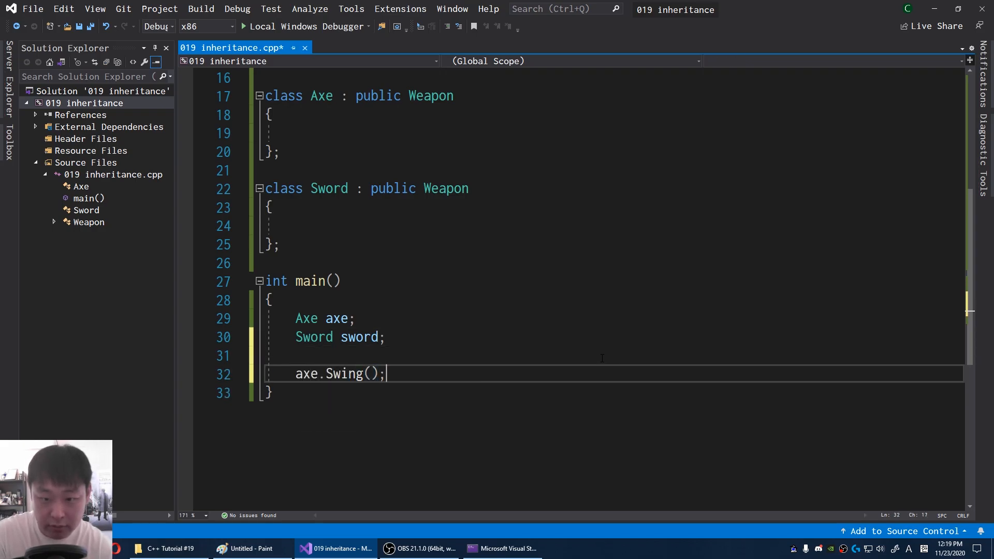
{"action": "type", "text": "sword.Swing("}
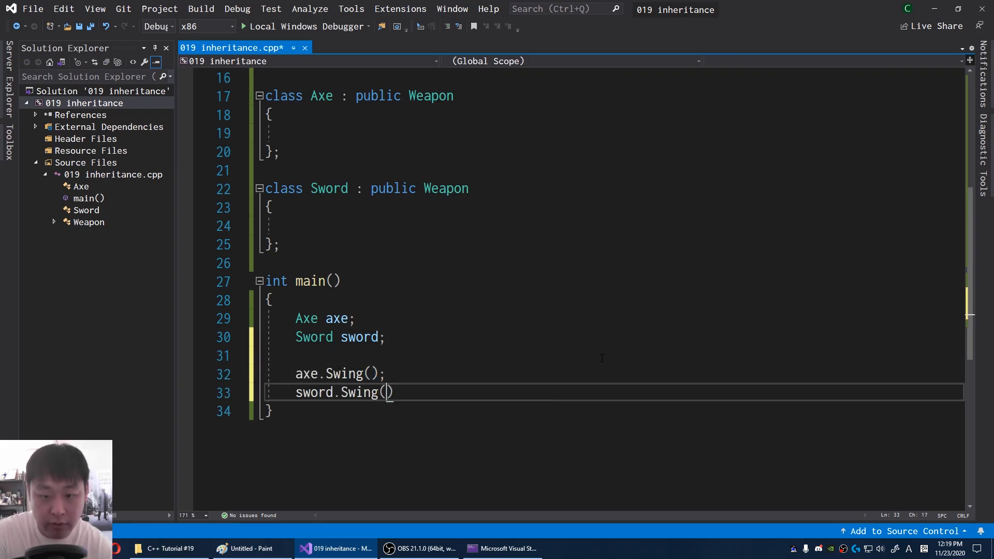
{"action": "type", "text": ";"}
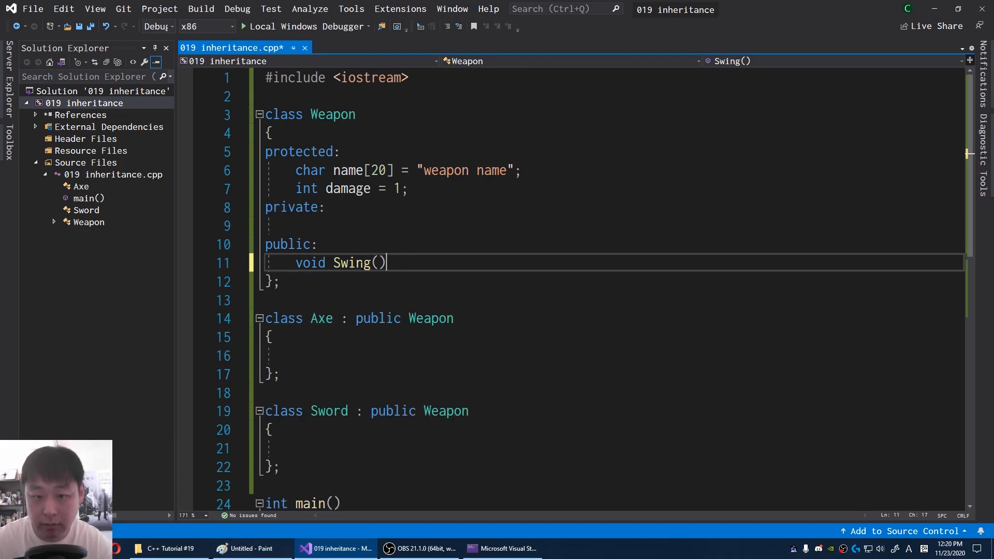
Make Weapon's Swing virtual and start a void Swing() in Sword
{"action": "type", "text": "virtual"}
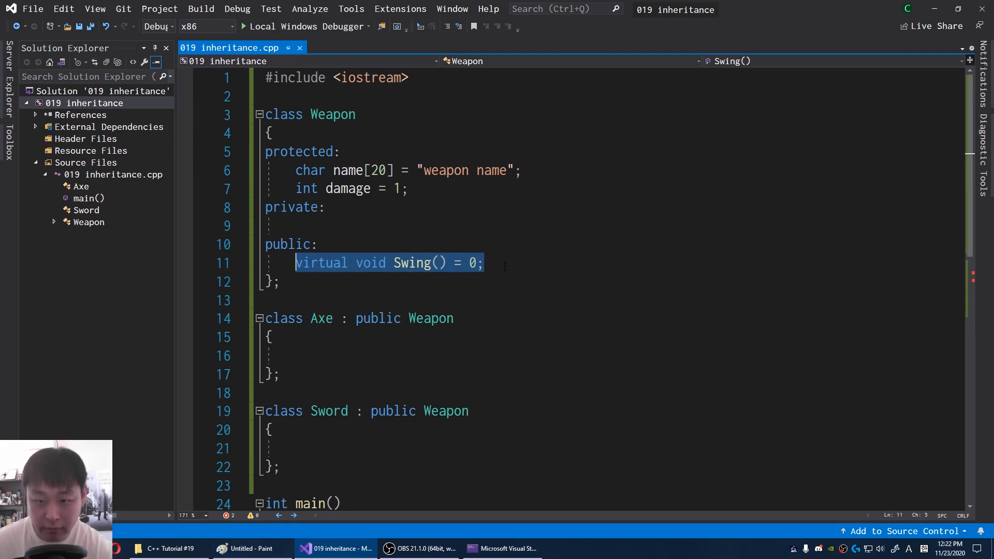
{"action": "scroll", "scroll_direction": "down", "scroll_amount": 3}
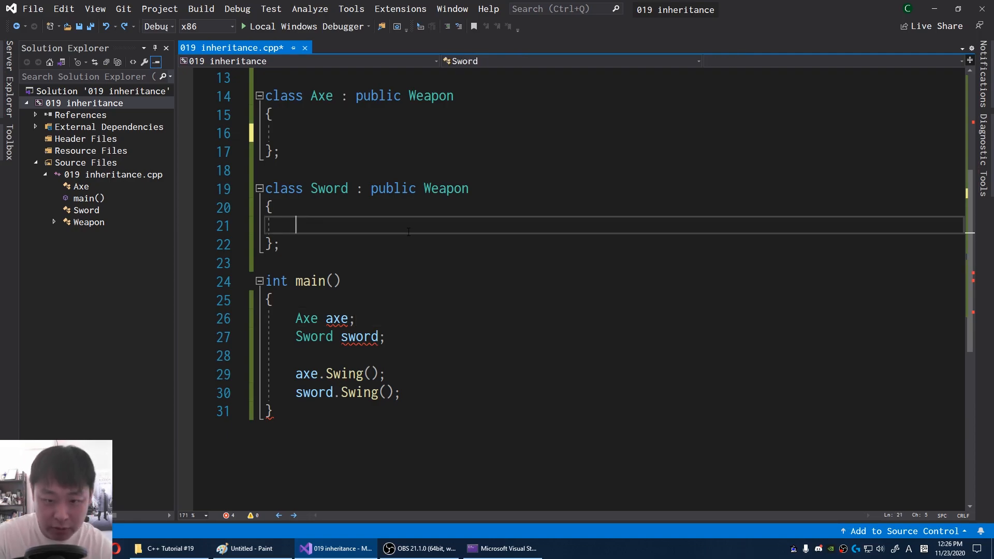
{"action": "type", "text": "void S"}
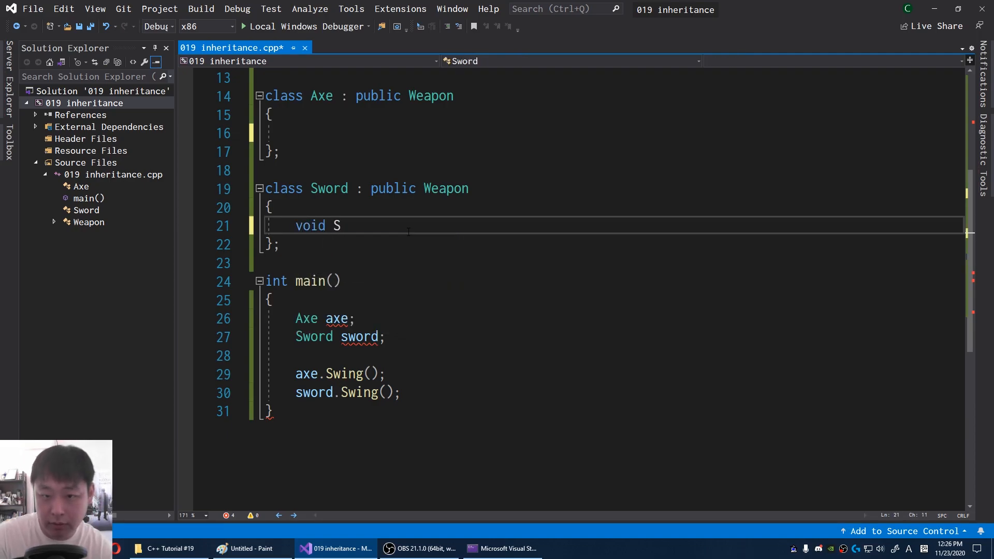
{"action": "type", "text": "wing()"}
{"action": "type", "text": "st"}
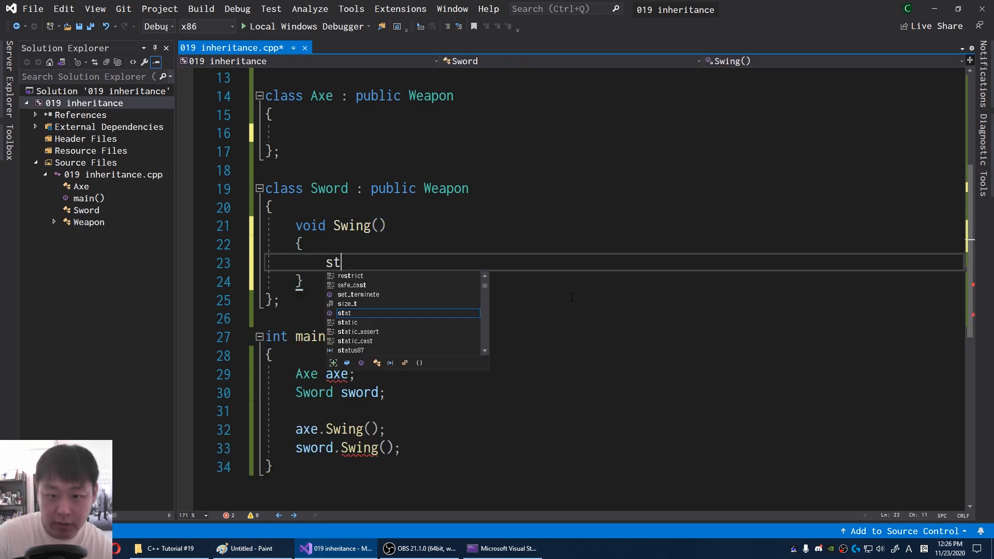
Have Sword's Swing print "swinging", the name, " for ", damage and " damage." via std::cout with std::endl
{"action": "type", "text": "d::cout <<"}
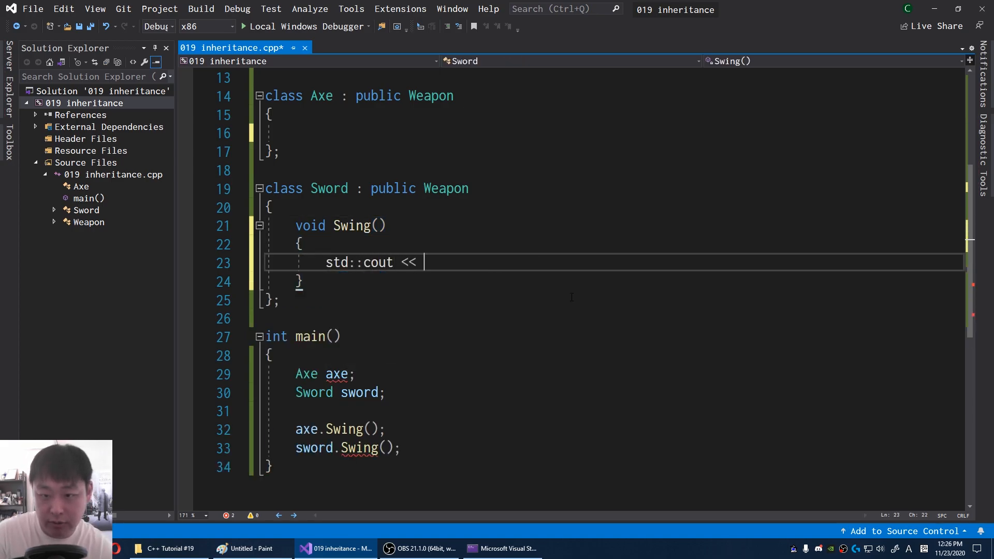
{"action": "type", "text": "\"swingin\""}
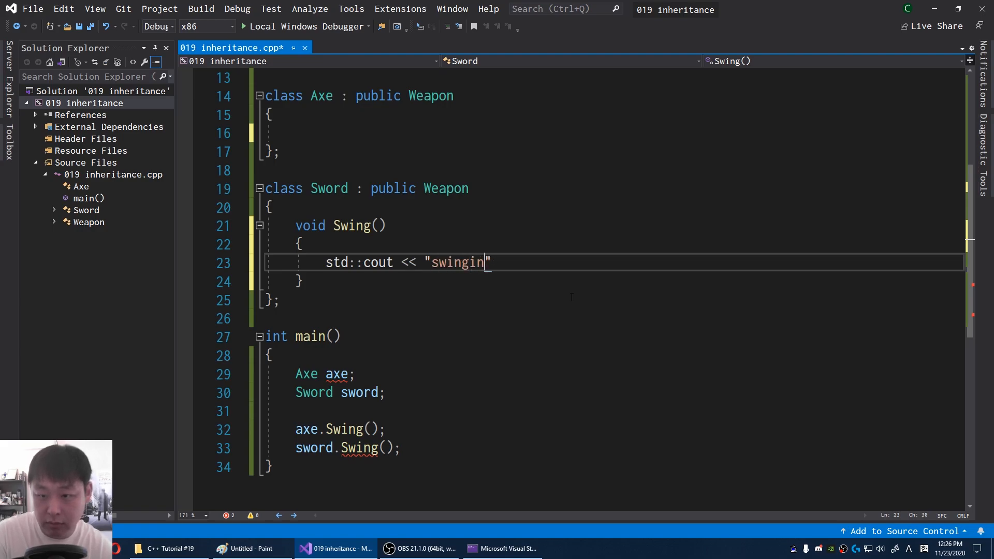
{"action": "type", "text": "g\" <<"}
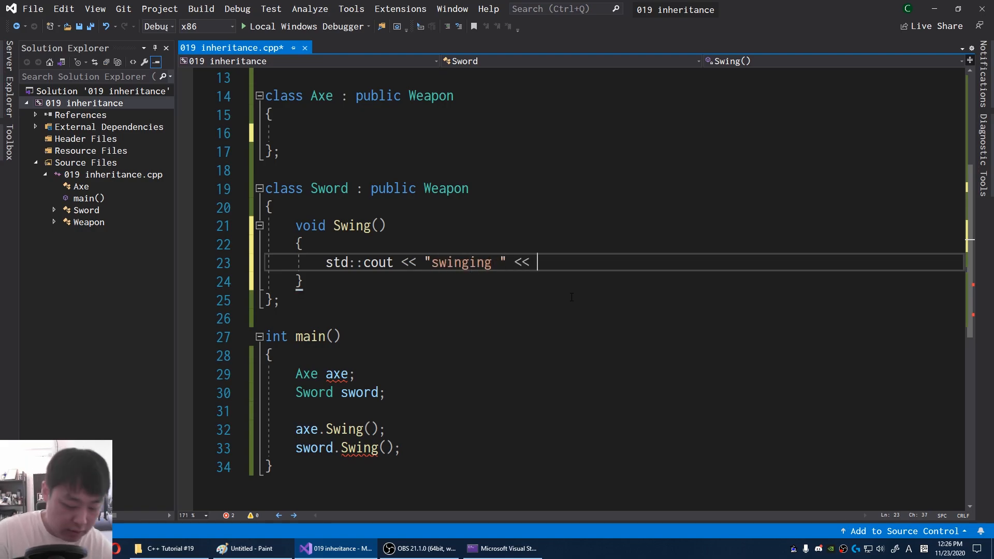
{"action": "type", "text": "name <<"}
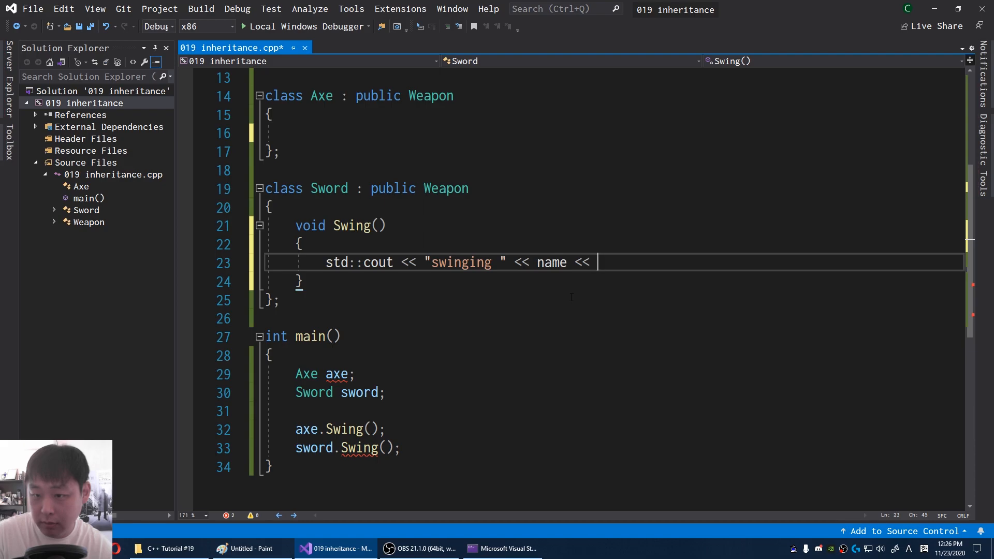
{"action": "type", "text": "\" for \" << damage"}
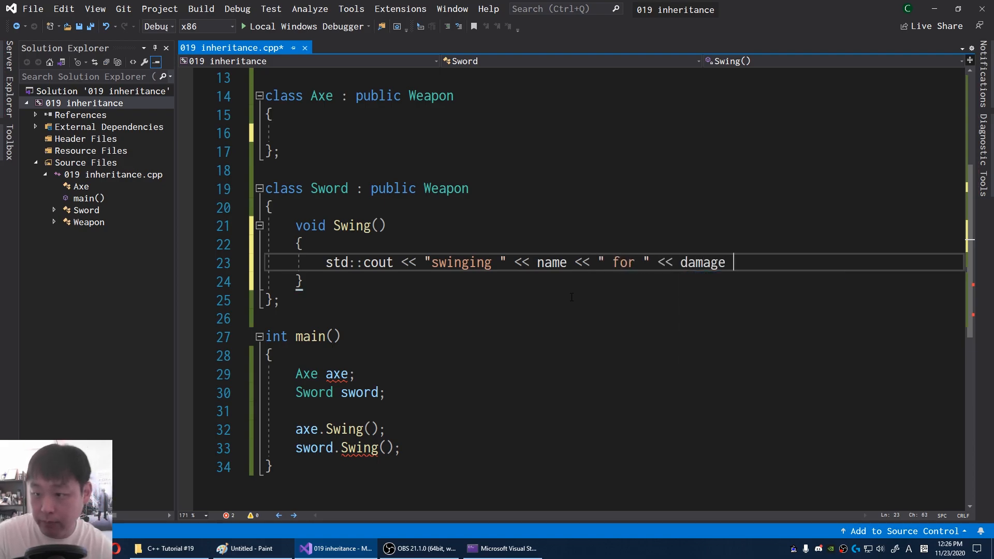
{"action": "type", "text": "<< \" damag\""}
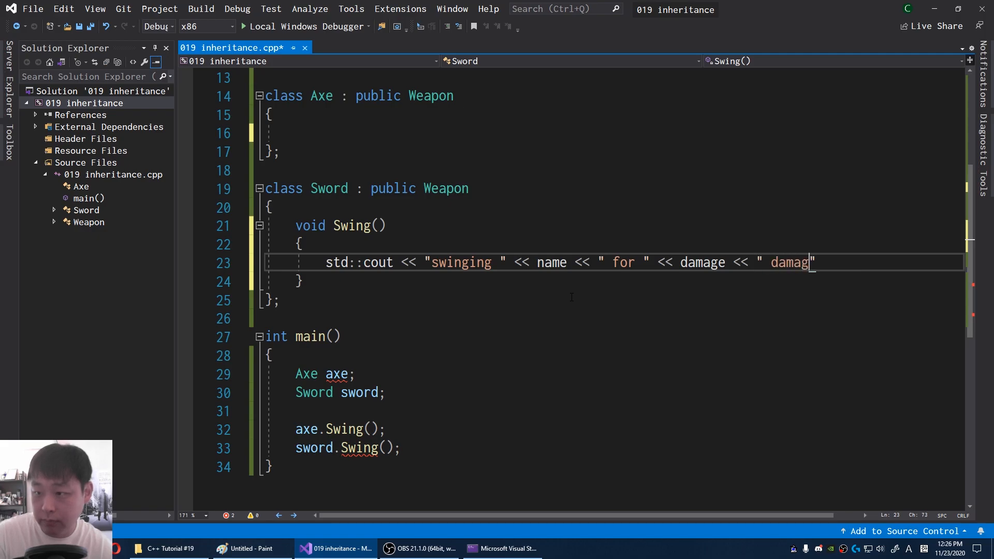
{"action": "type", "text": "e."}
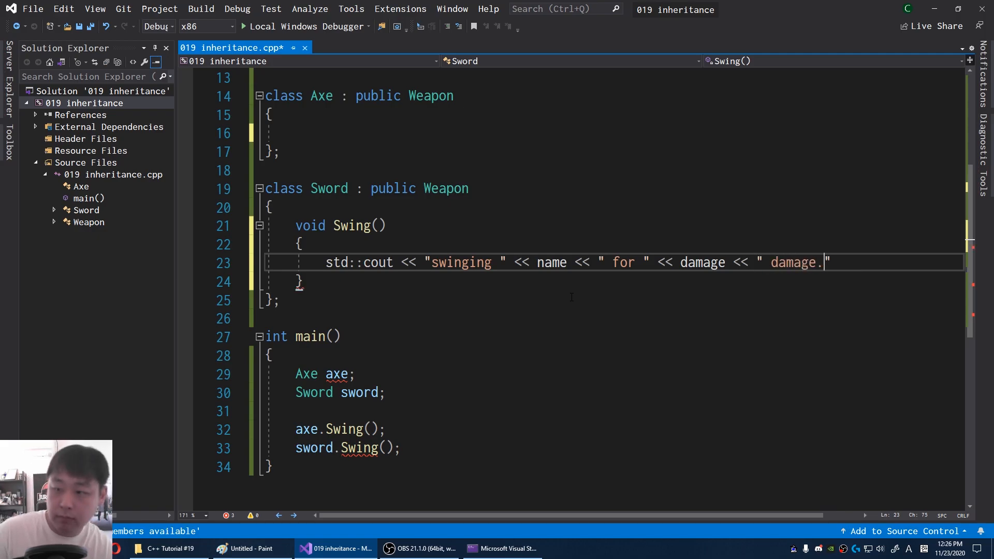
{"action": "type", "text": "<< std::endl;"}
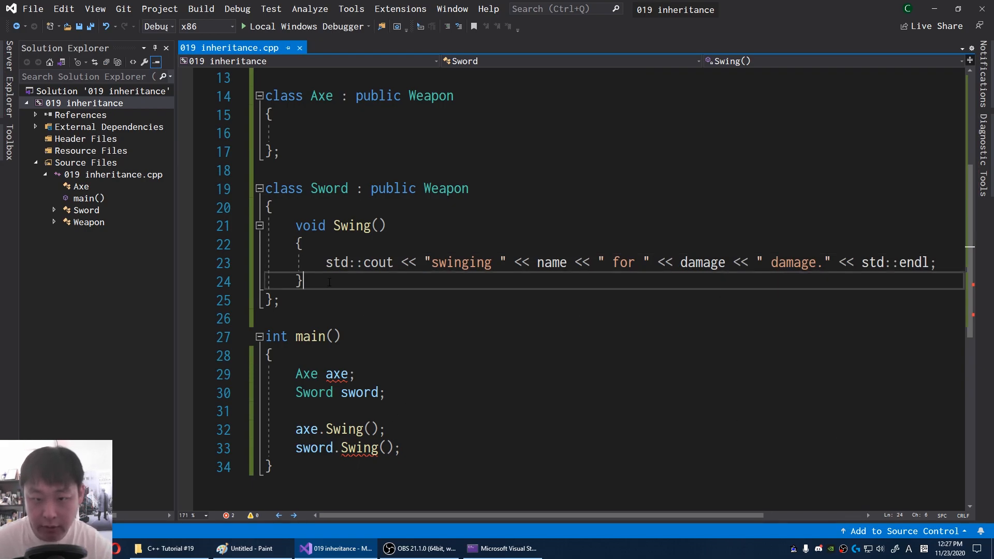
Copy Sword's Swing into Axe and mark Swing public: in both subclasses
{"action": "left_click_drag", "start_coordinate": [295, 225], "coordinate": [304, 282]}
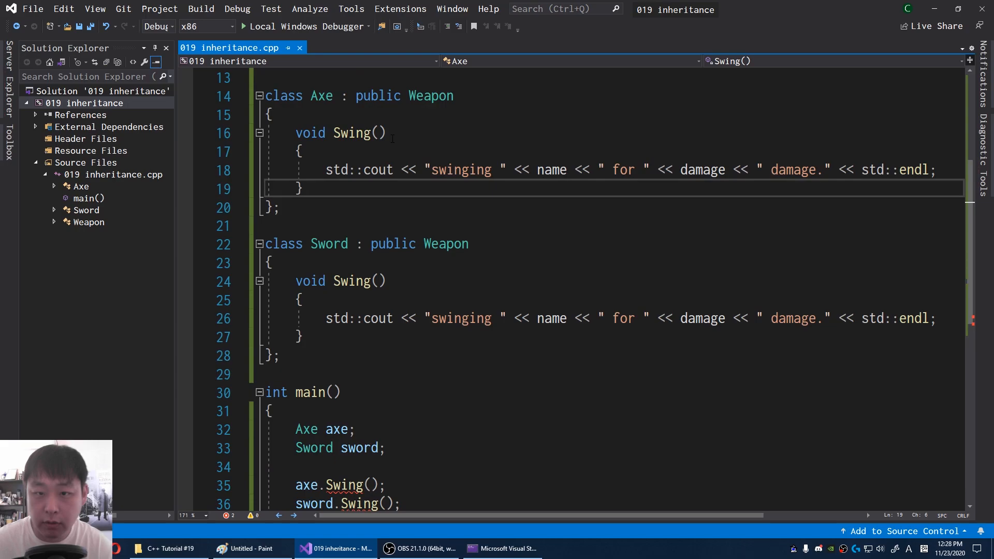
{"action": "type", "text": "public:"}
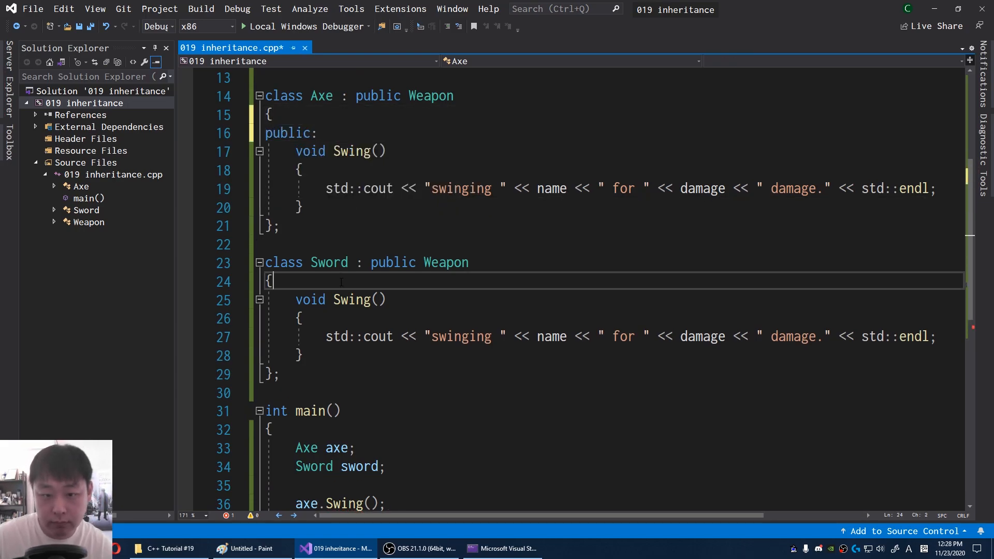
{"action": "type", "text": "public:"}
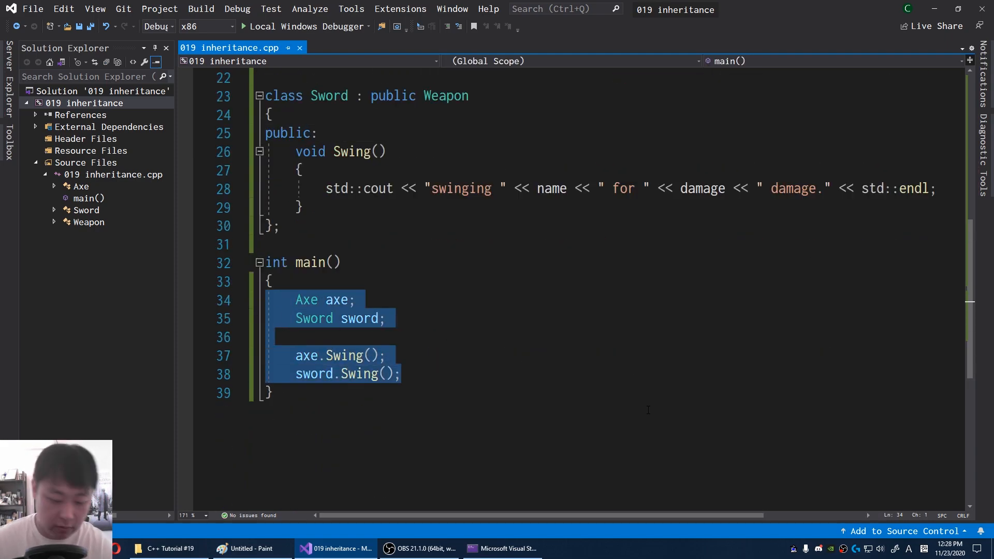
{"action": "left_click", "coordinate": [649, 417]}
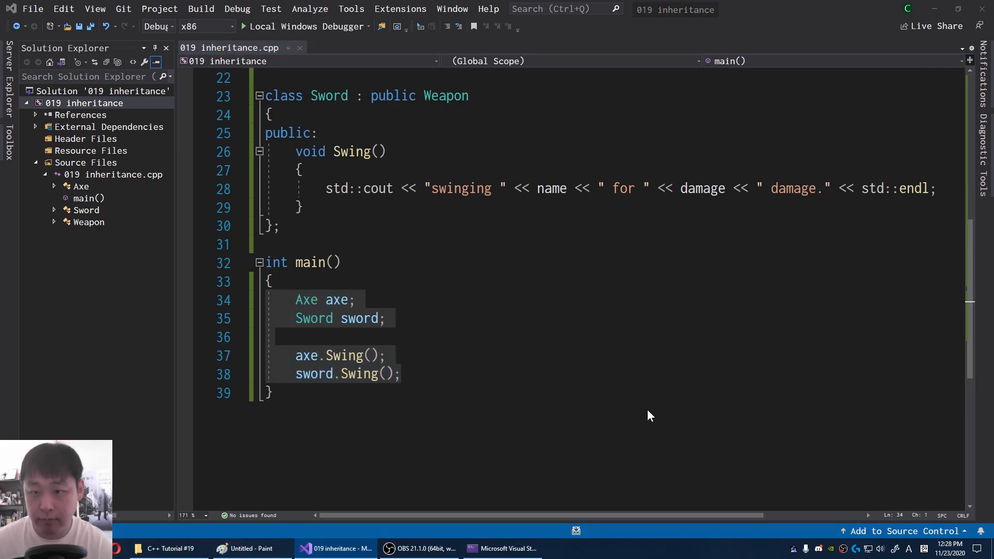
{"action": "left_click", "coordinate": [254, 27]}
{"action": "type", "text": "virtual "}
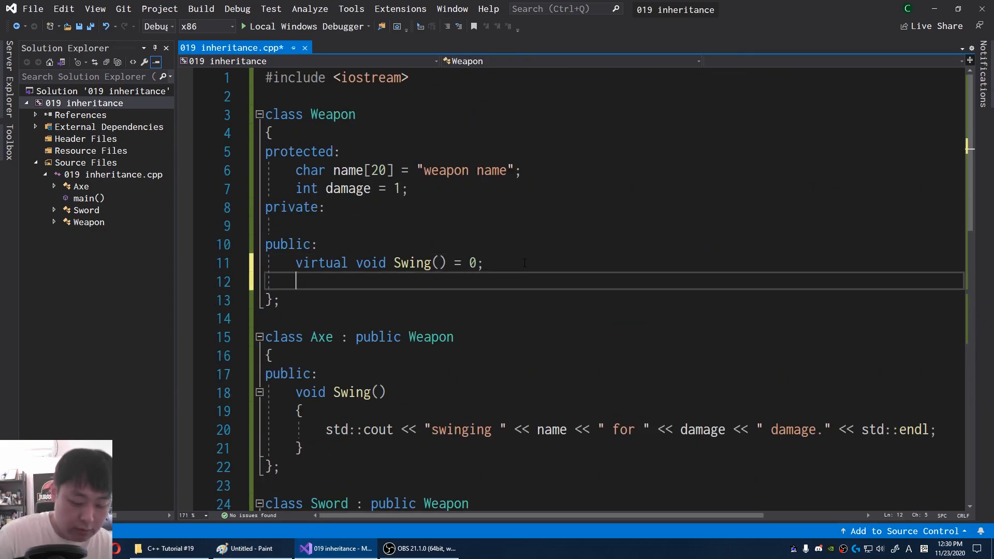
Write void SetName(std::string str) { name = str; } in Weapon, with name as std::string
{"action": "type", "text": "void SetNam"}
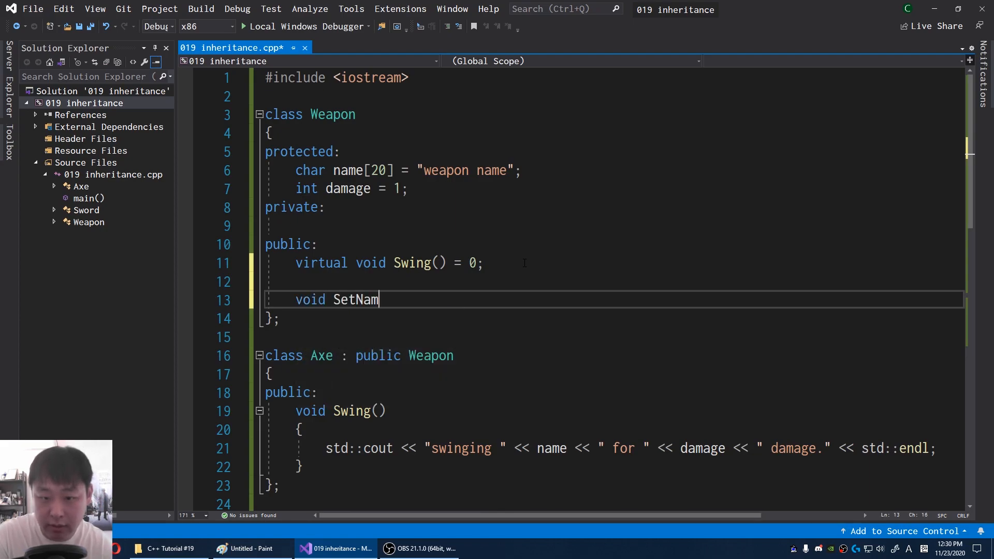
{"action": "type", "text": "e(std"}
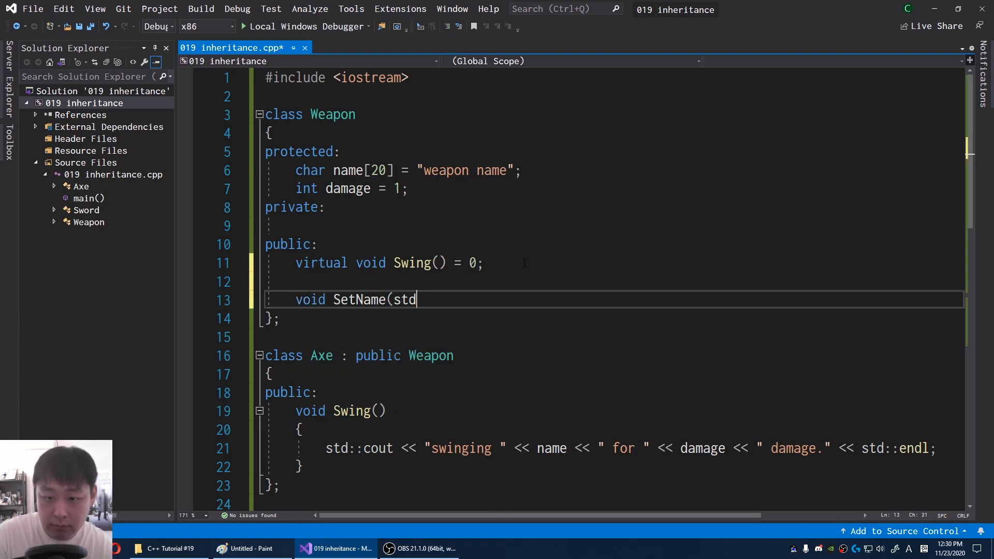
{"action": "type", "text": "::string str)"}
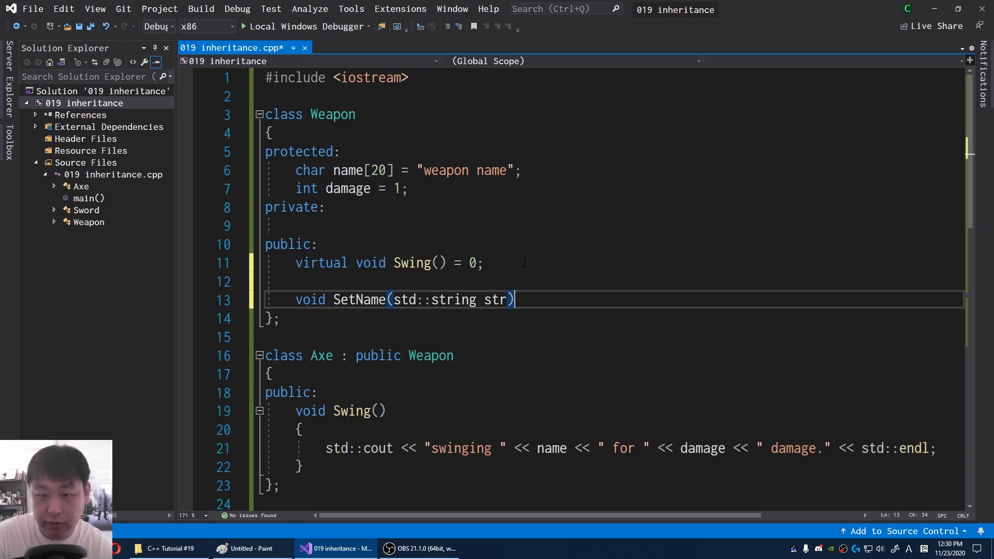
{"action": "key", "text": "Enter"}
{"action": "type", "text": "{"}
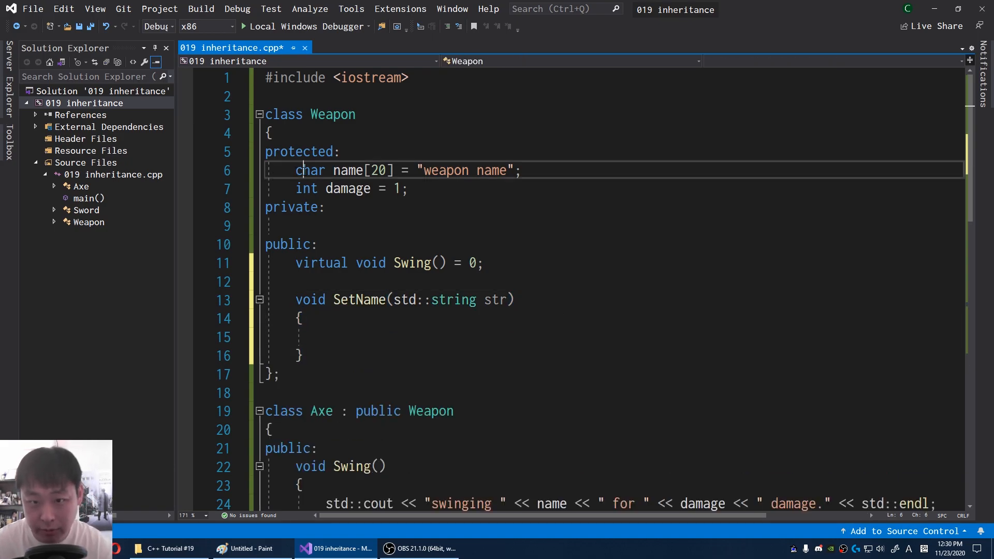
{"action": "type", "text": "std::string"}
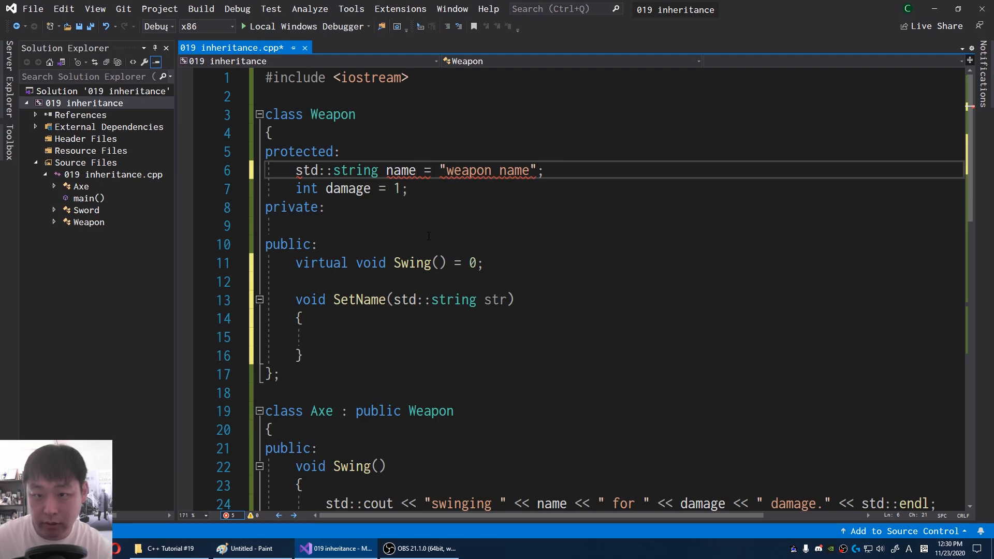
{"action": "type", "text": "name ="}
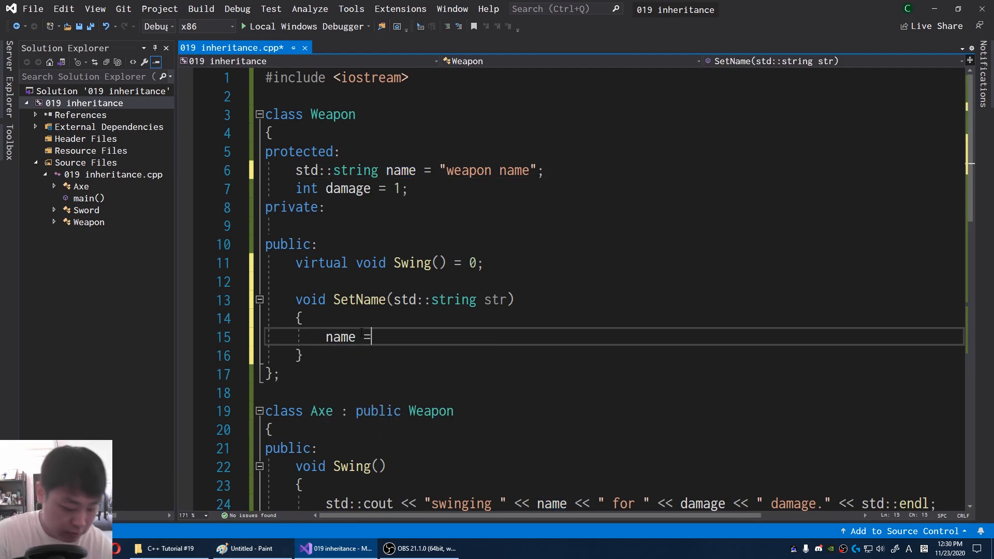
{"action": "type", "text": "str;"}
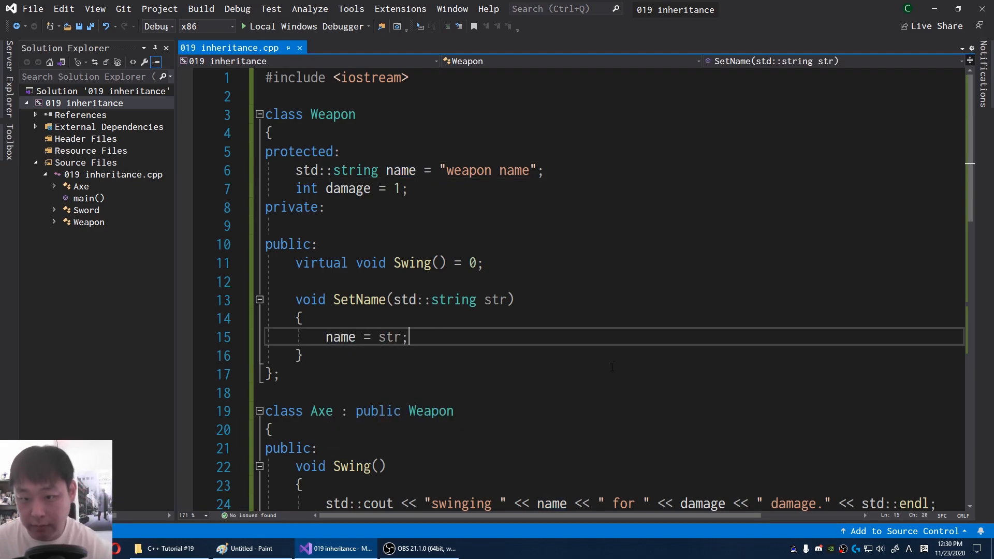
Call axe.SetName("a big axe") and sword.SetName("a big sword") before the Swing calls, and save
{"action": "scroll", "scroll_direction": "down", "scroll_amount": 3}
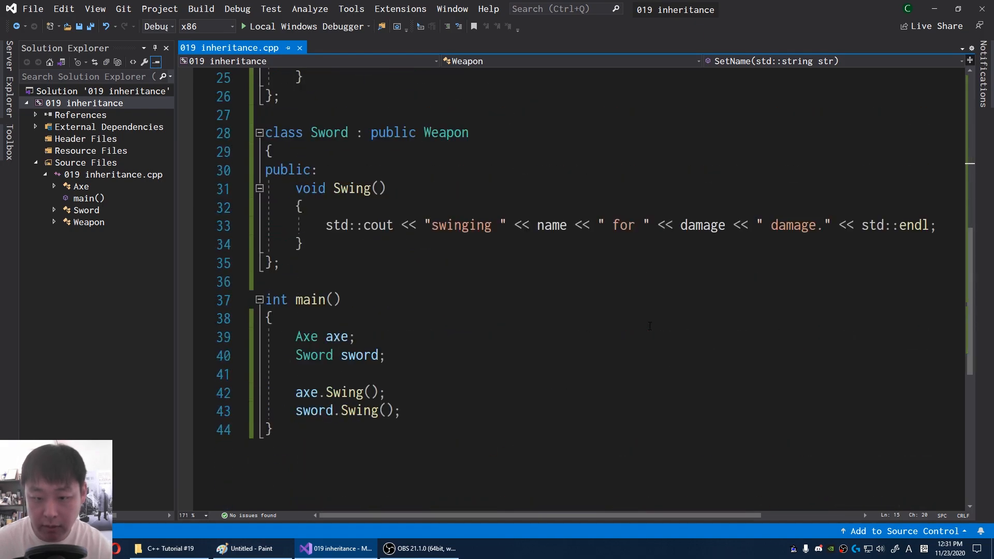
{"action": "type", "text": "ax"}
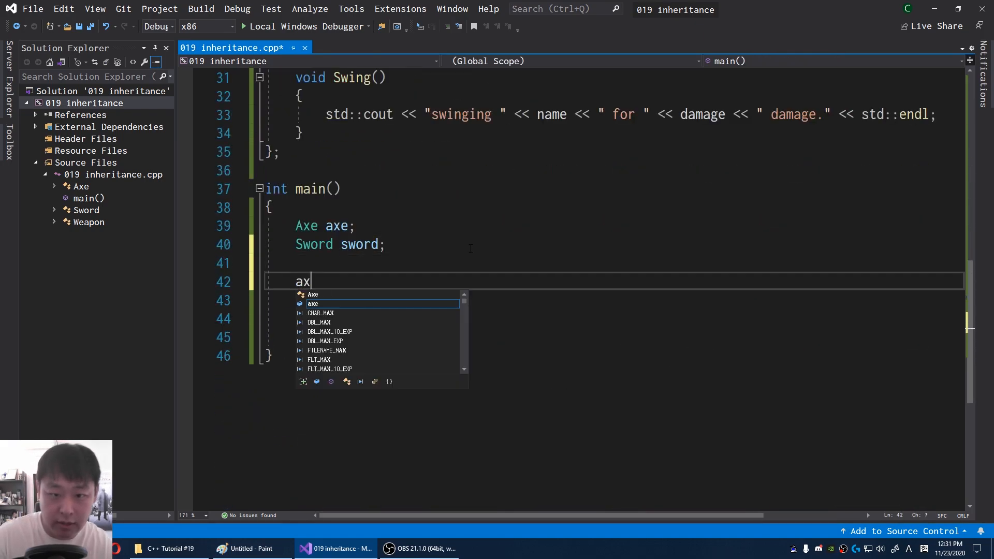
{"action": "type", "text": ".SetName(\"\")"}
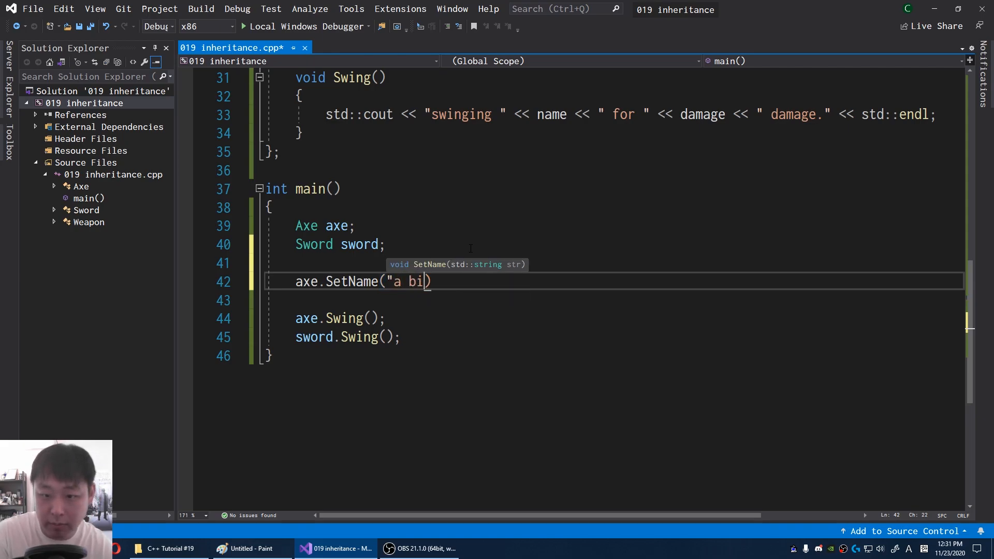
{"action": "type", "text": "g axe\""}
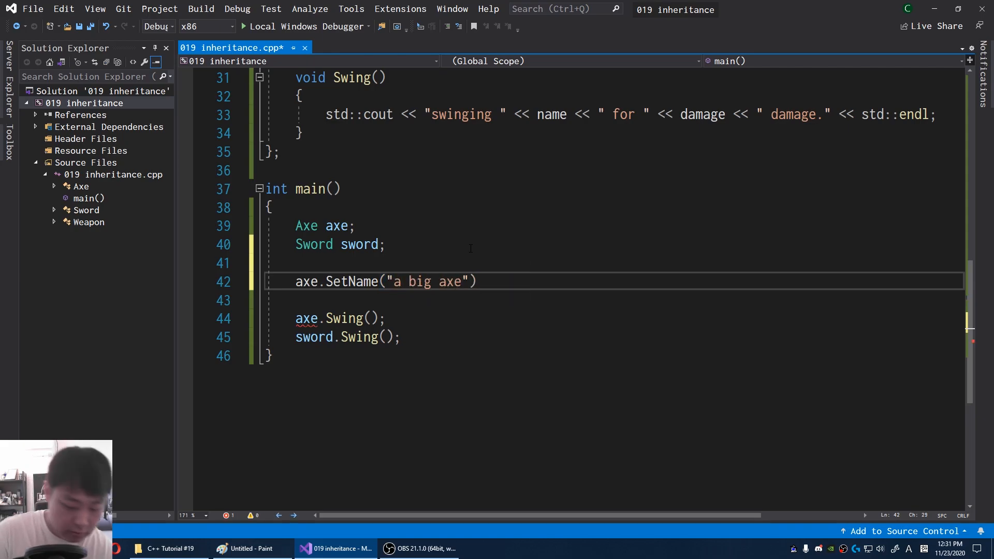
{"action": "type", "text": "sword."}
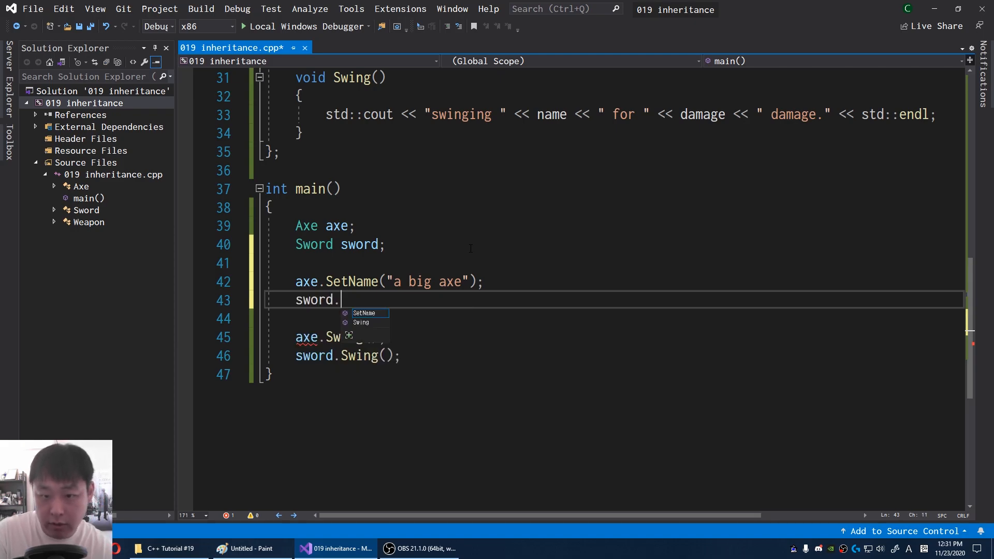
{"action": "type", "text": "SetName(\"a big sword\");"}
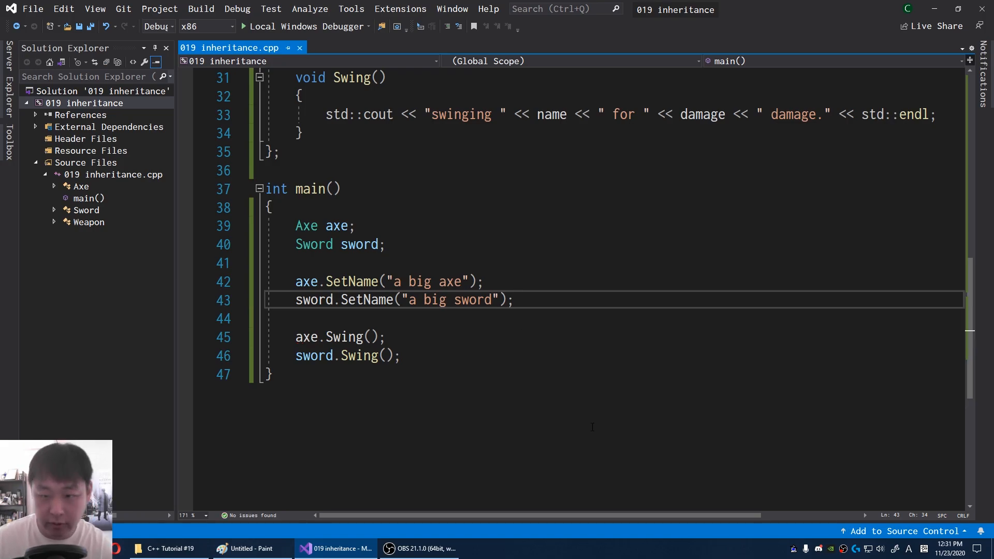
{"action": "left_click", "coordinate": [255, 26]}
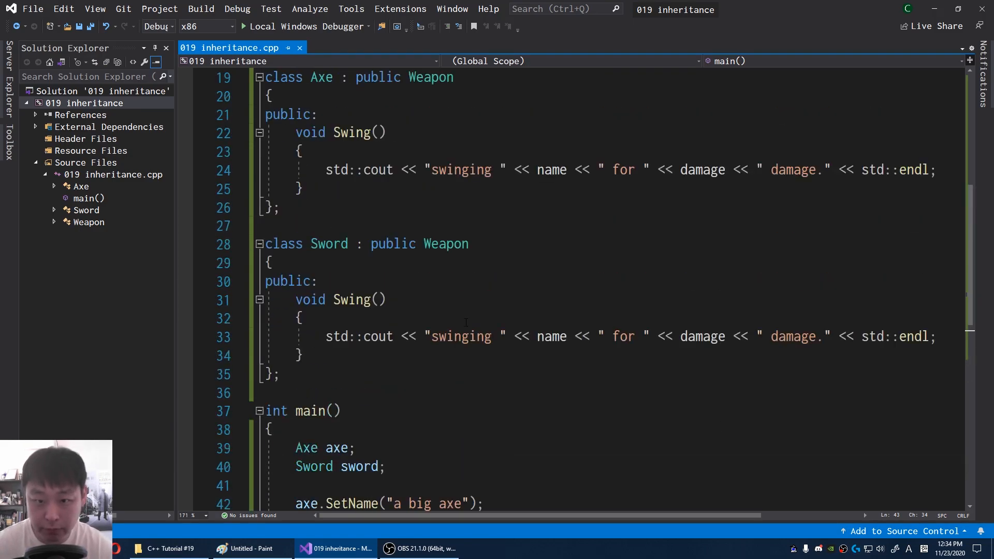
Append override to Sword's Swing and type a test SomeFunction() override
{"action": "left_click", "coordinate": [395, 299]}
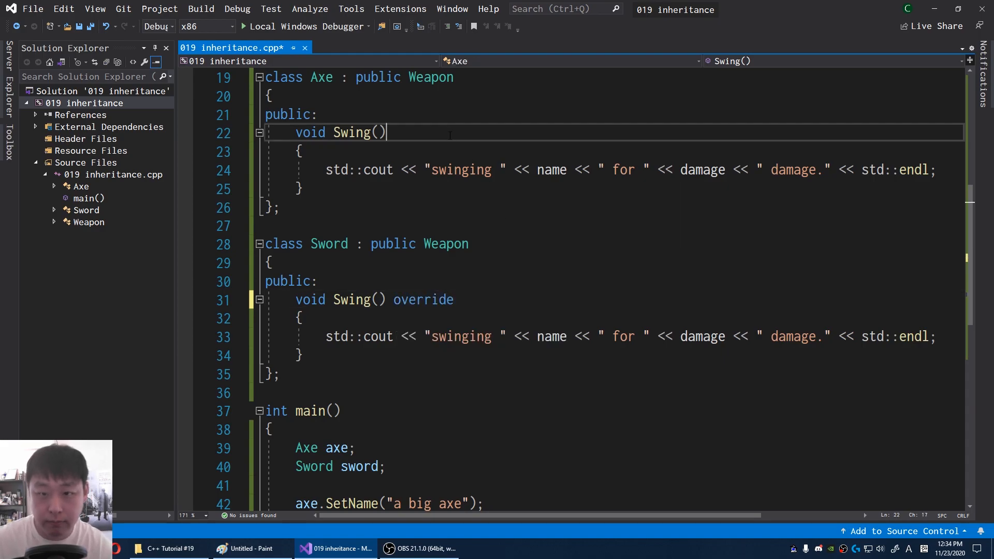
{"action": "type", "text": "override"}
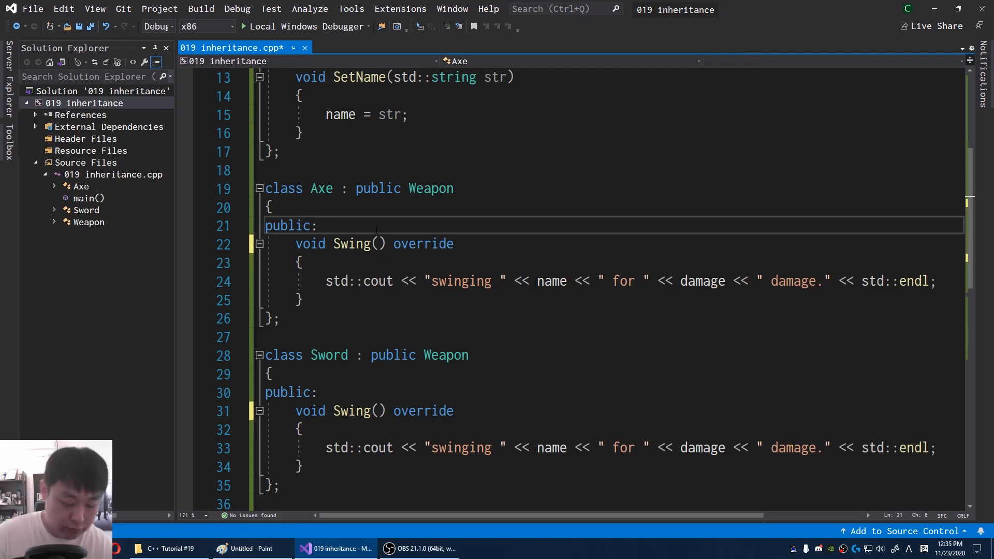
{"action": "type", "text": "void Som"}
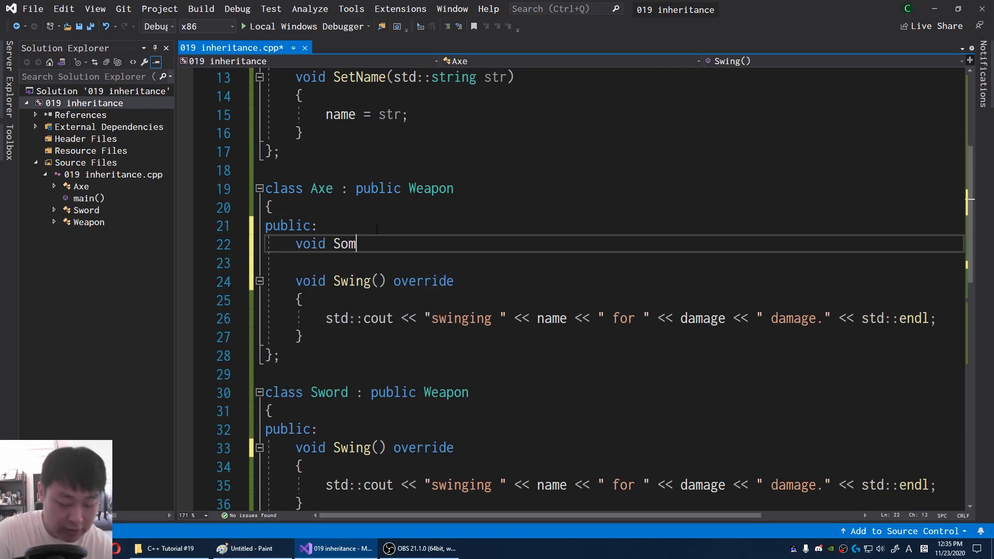
{"action": "type", "text": "eFunction("}
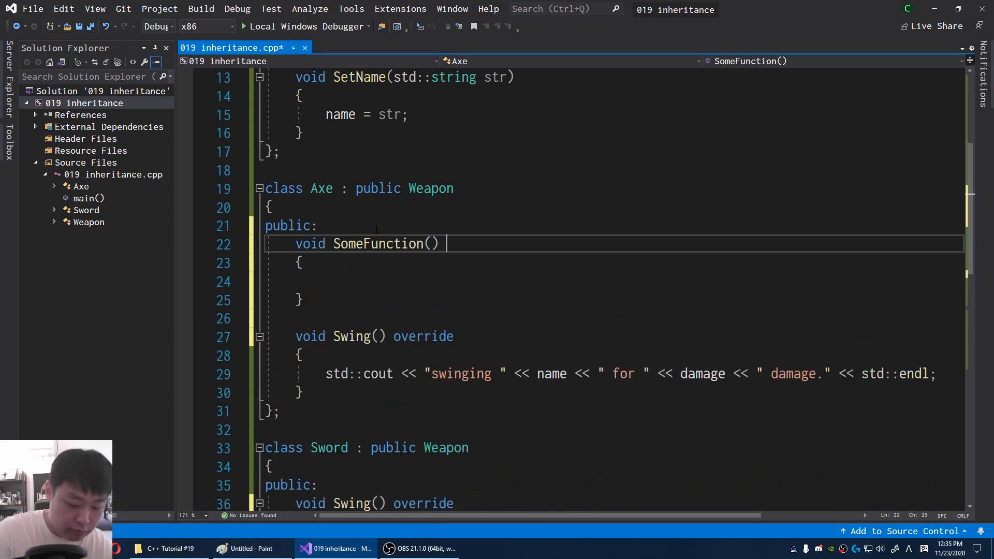
{"action": "type", "text": "override"}
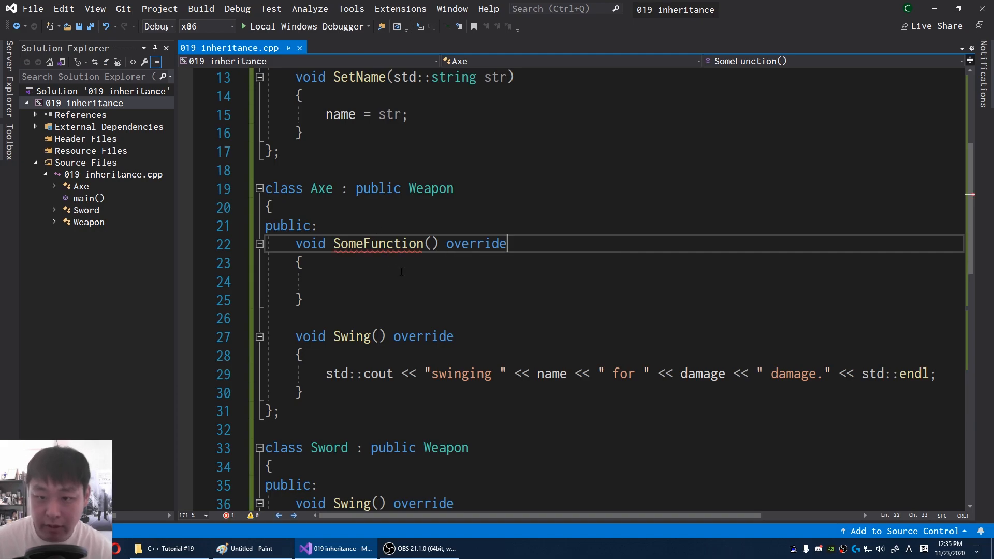
Delete the test SomeFunction block, leaving Axe's and Sword's Swing marked override
{"action": "double_click", "coordinate": [377, 243]}
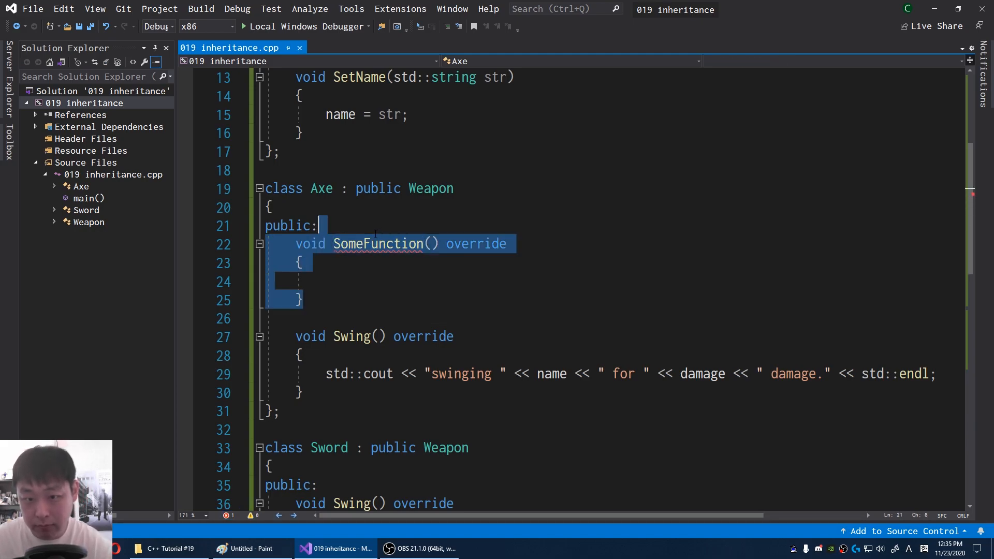
{"action": "key", "text": "Delete"}
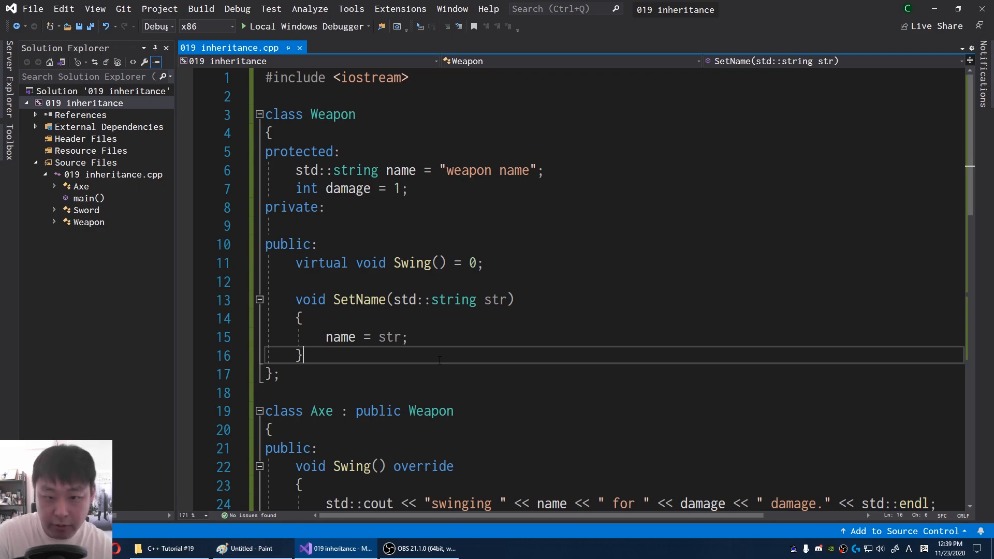
Add an empty SetDamage(int damage) function to the Weapon class
{"action": "type", "text": "void SetDamage"}
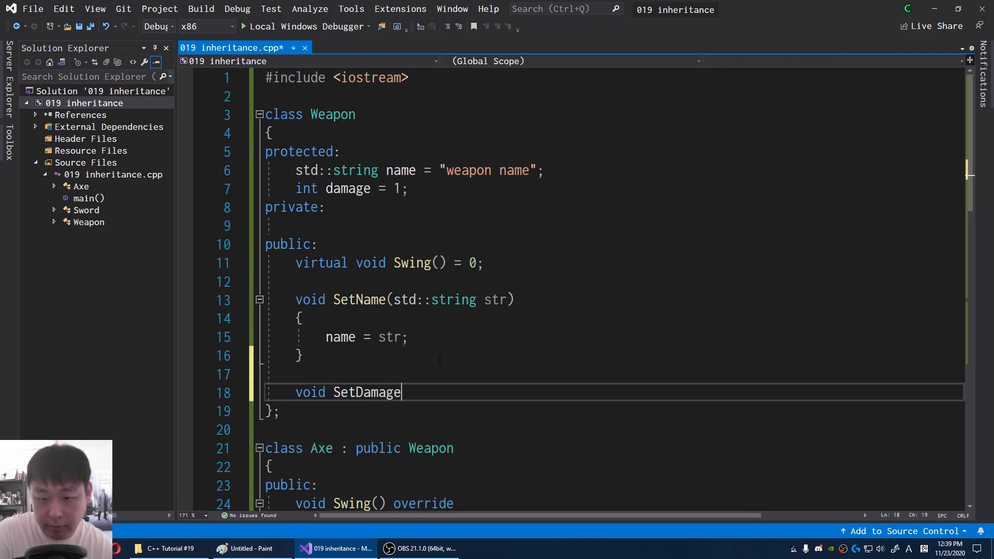
{"action": "type", "text": "(int damage)"}
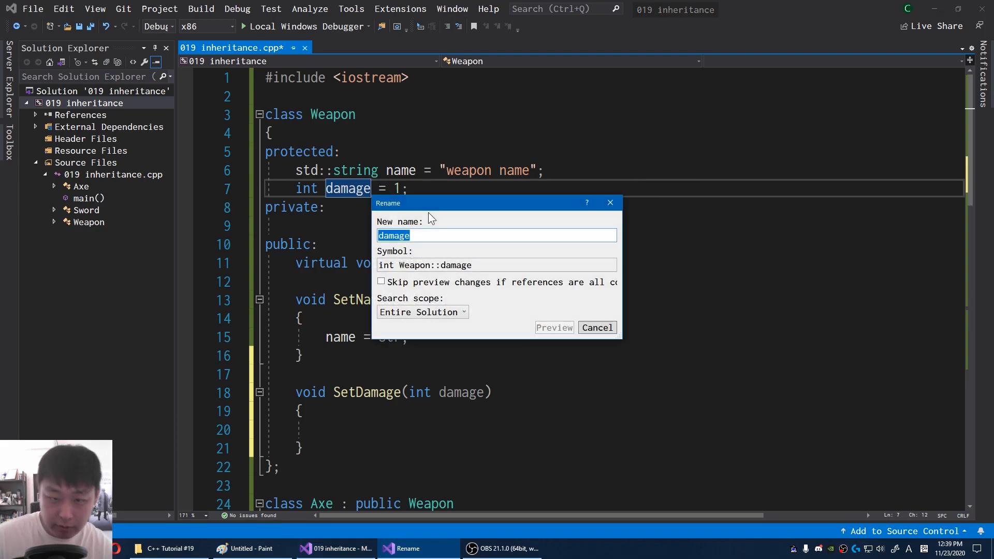
Rename damage to mDamage, then preview renaming name to mName across the code
{"action": "type", "text": "mDa"}
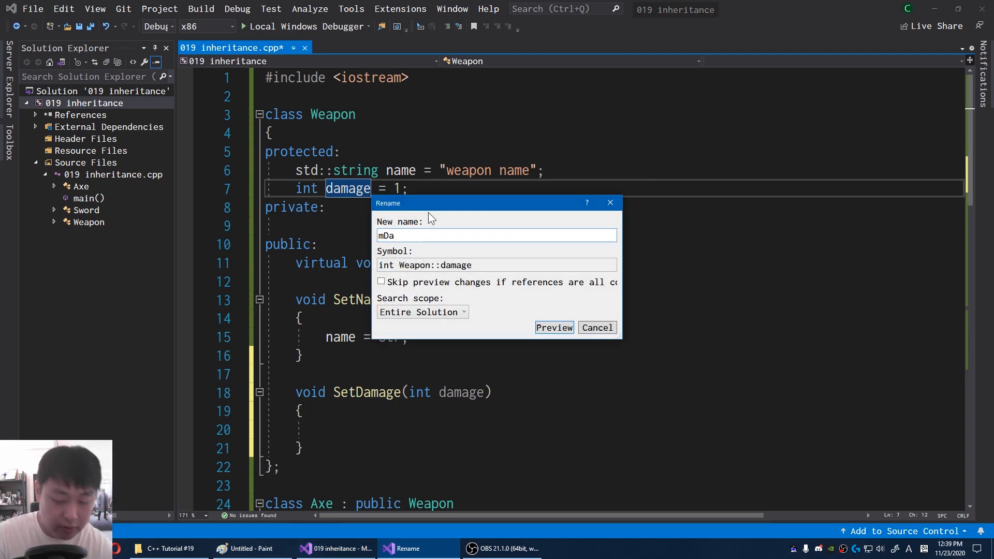
{"action": "type", "text": "mage"}
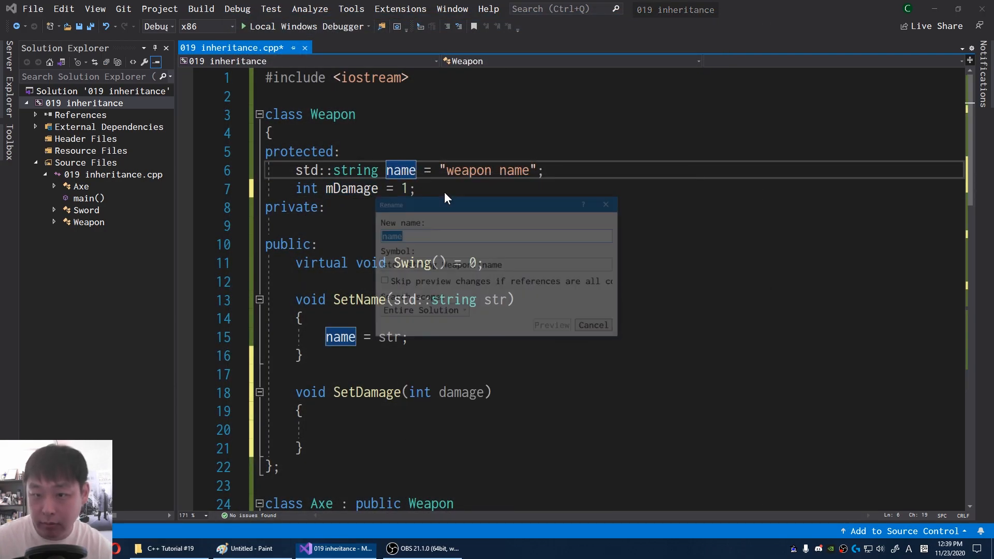
{"action": "type", "text": "mNa"}
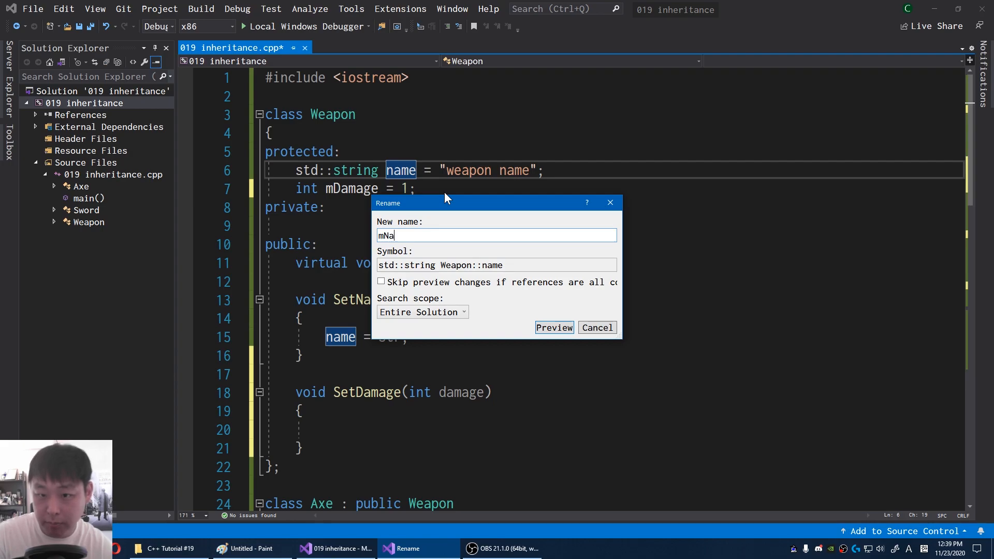
{"action": "left_click", "coordinate": [554, 327]}
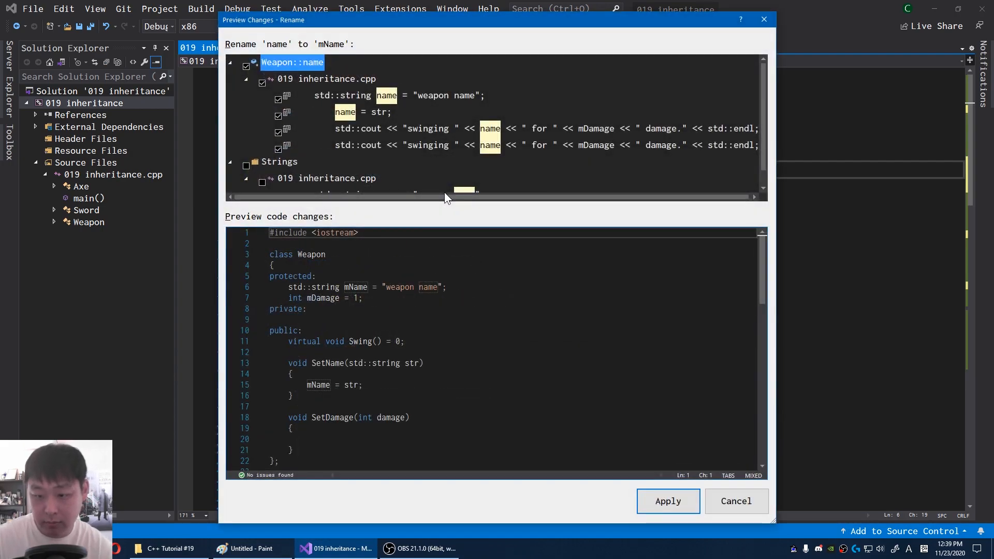
Apply the mName rename and make SetDamage assign damage to mDamage
{"action": "left_click", "coordinate": [668, 501]}
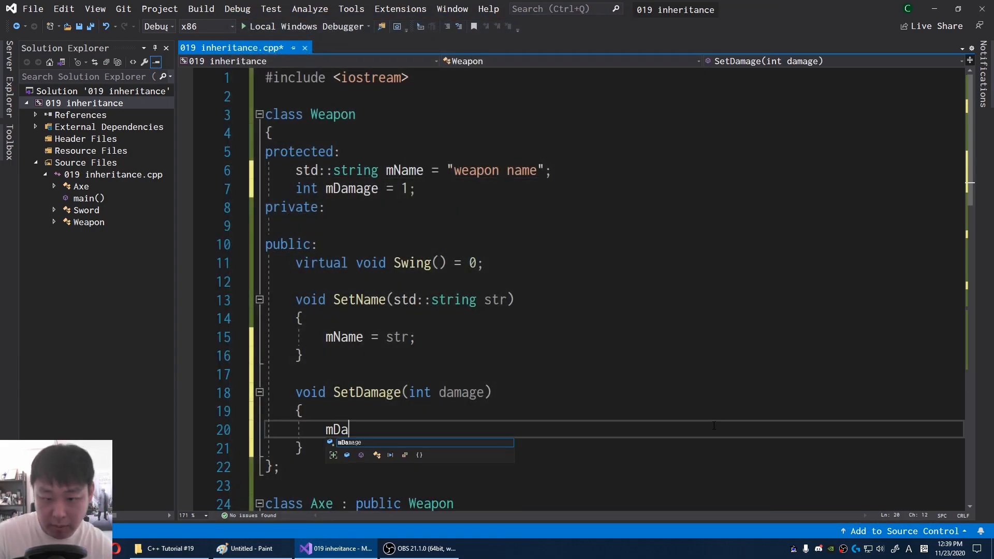
{"action": "type", "text": "mage"}
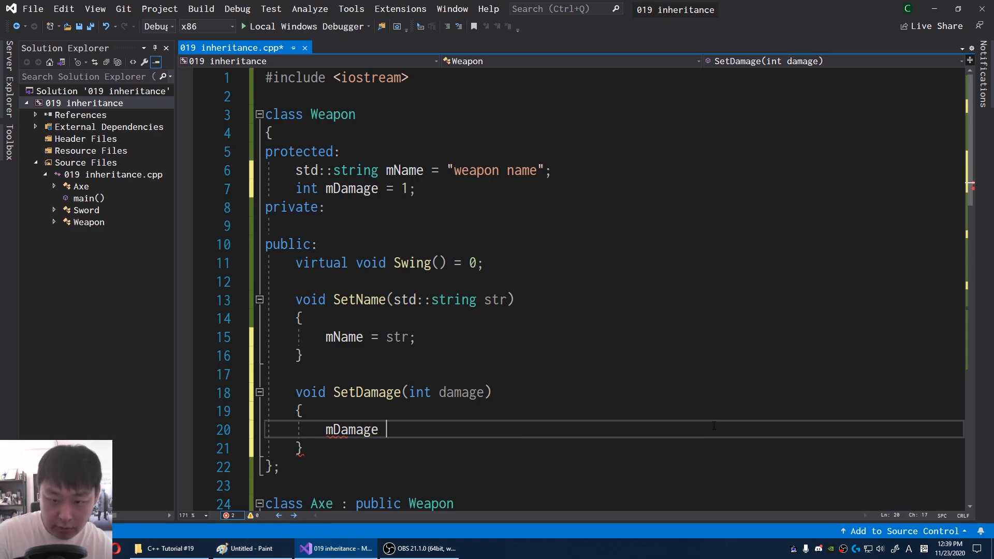
{"action": "type", "text": "= dmage;"}
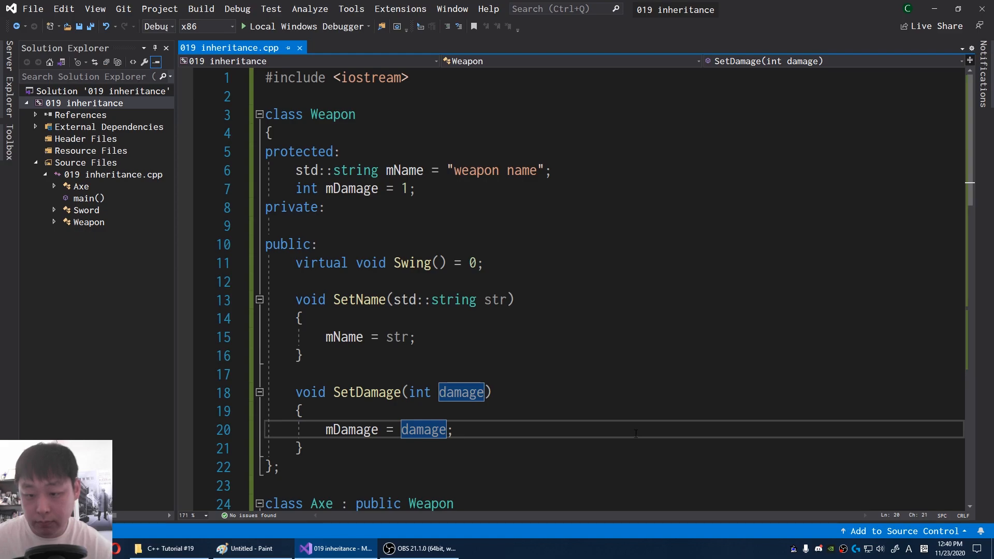
{"action": "scroll", "scroll_direction": "down", "scroll_amount": 3}
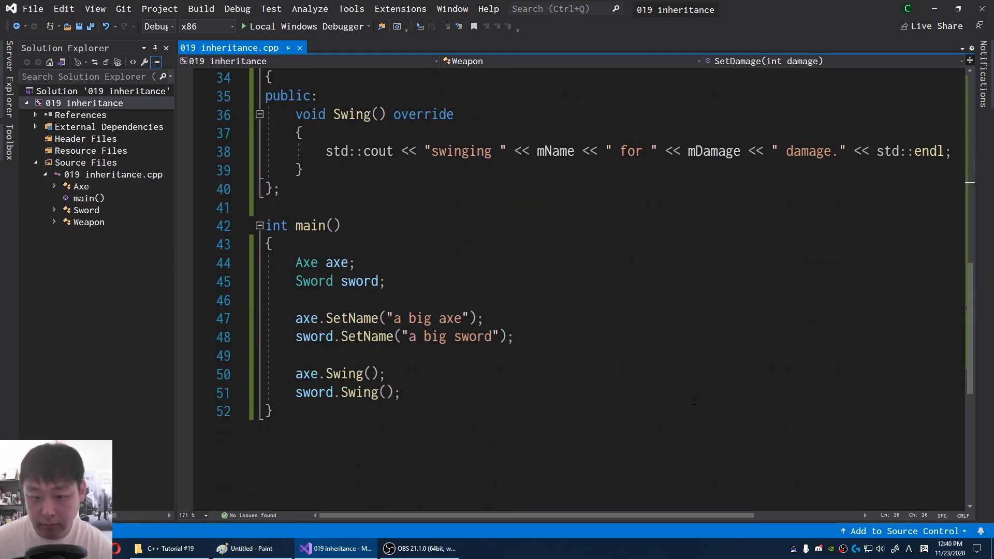
Set axe damage to 3 and sword damage to 2 in main, then run to see the output
{"action": "type", "text": "axe"}
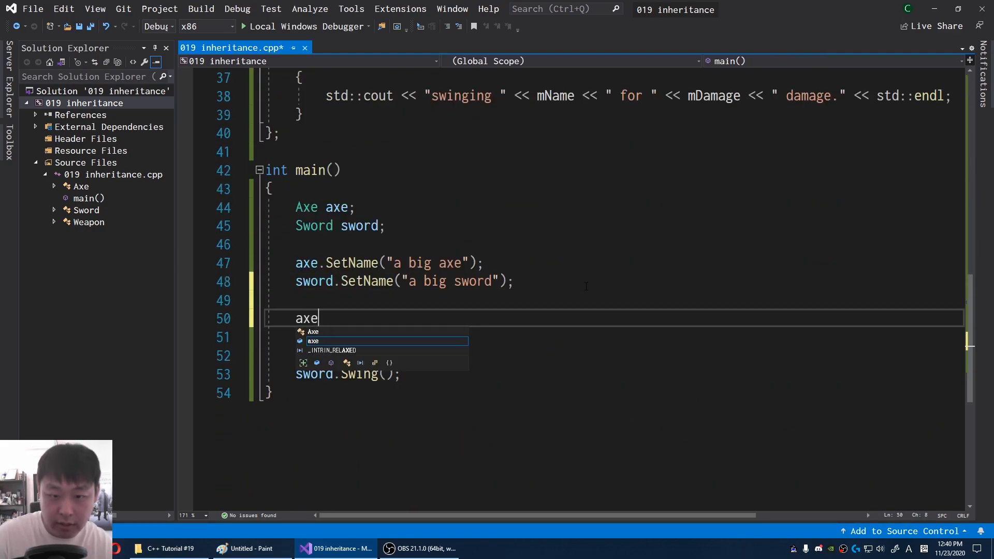
{"action": "type", "text": ".SetDamage()"}
{"action": "type", "text": "swor"}
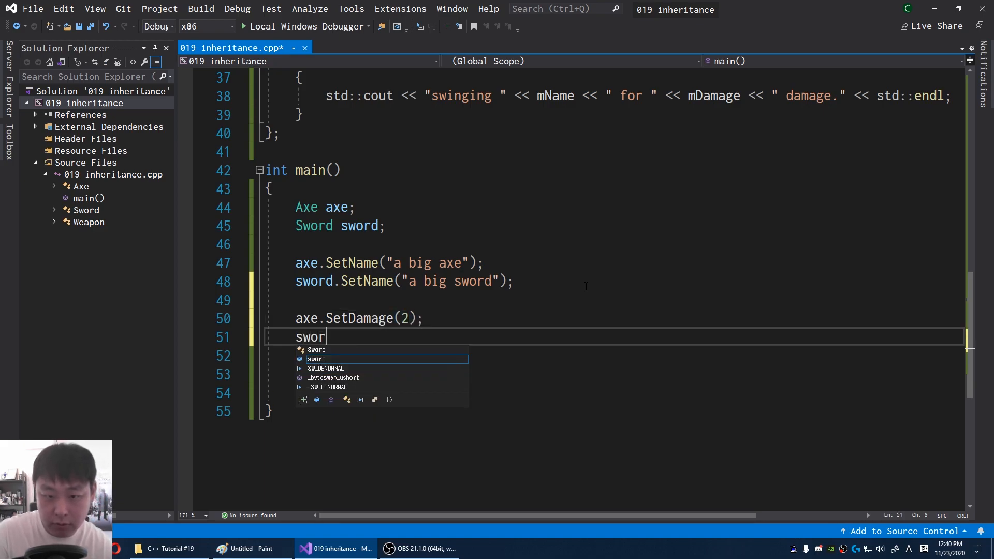
{"action": "type", "text": "d.SetDamage(2);"}
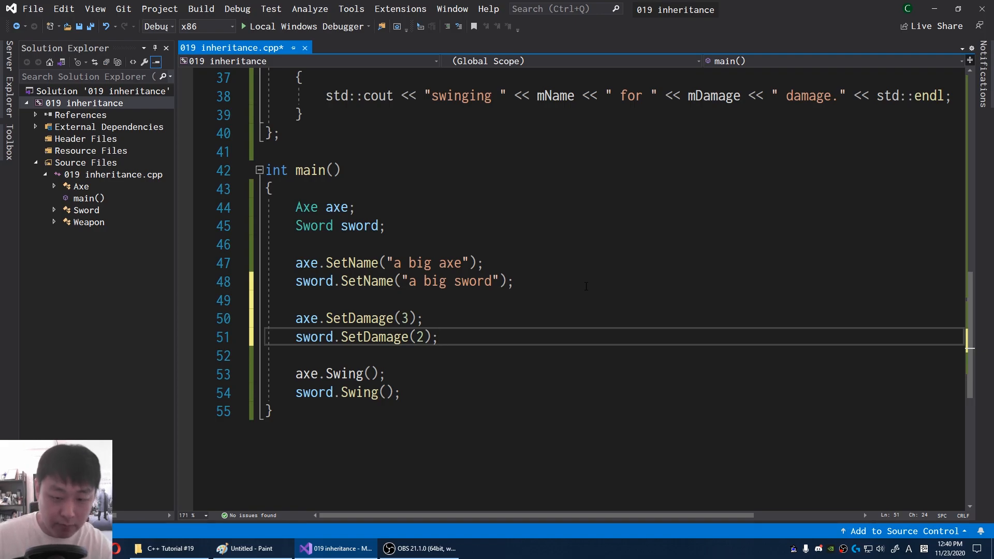
{"action": "left_click", "coordinate": [256, 26]}
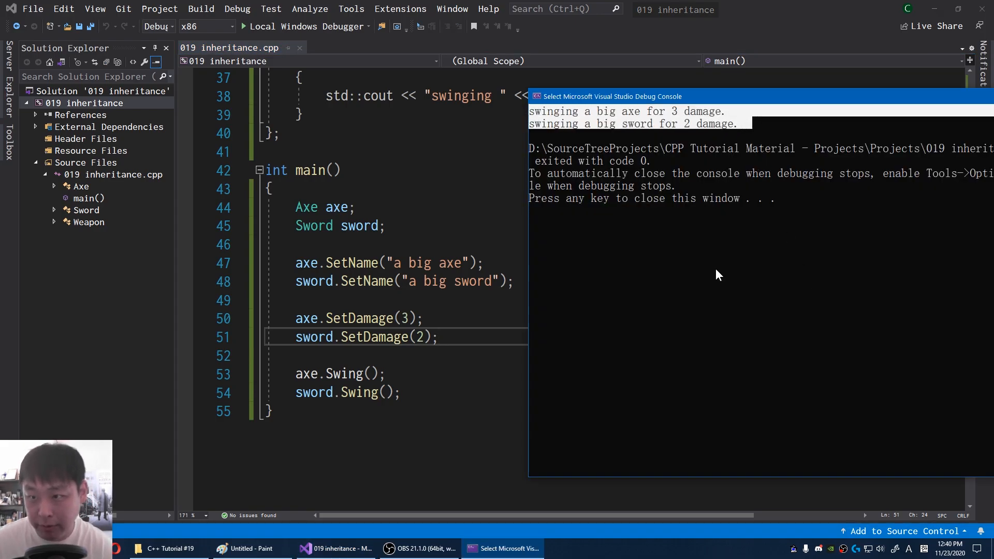
{"action": "mouse_move", "coordinate": [767, 330]}
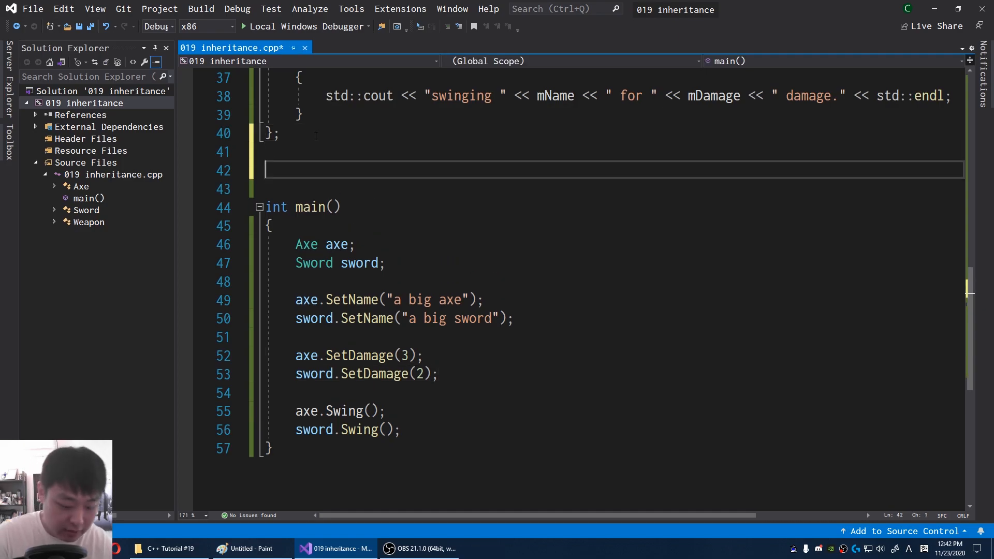
Add int GetDamage() returning mDamage to the Weapon class
{"action": "type", "text": "class WeaponEnhancer"}
{"action": "type", "text": "void"}
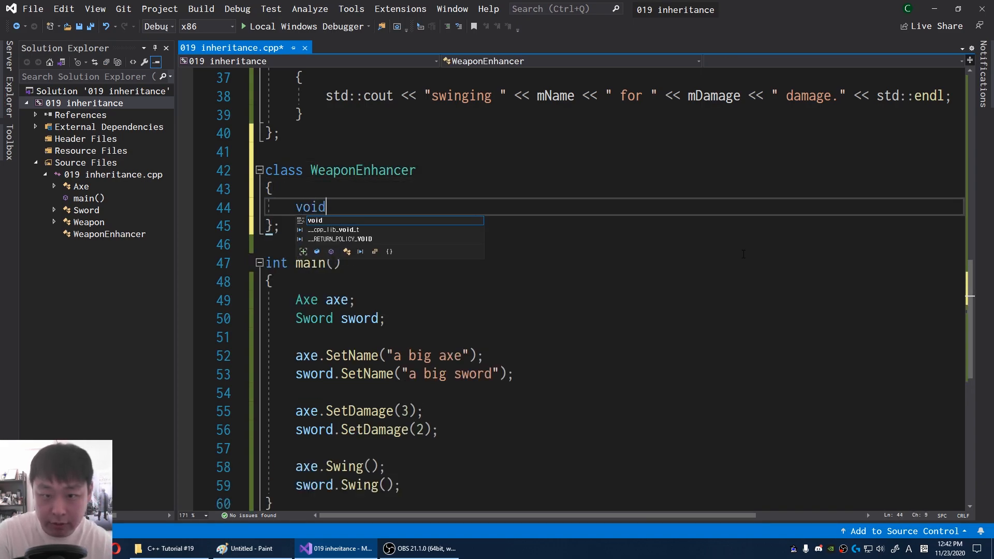
{"action": "type", "text": "Enhance(W"}
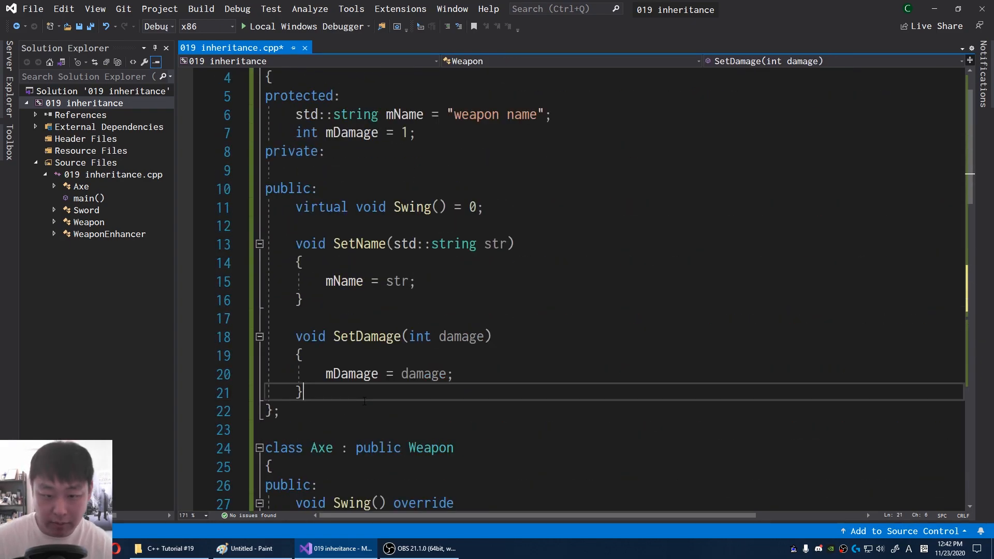
{"action": "type", "text": "int GetDamage("}
{"action": "type", "text": "return"}
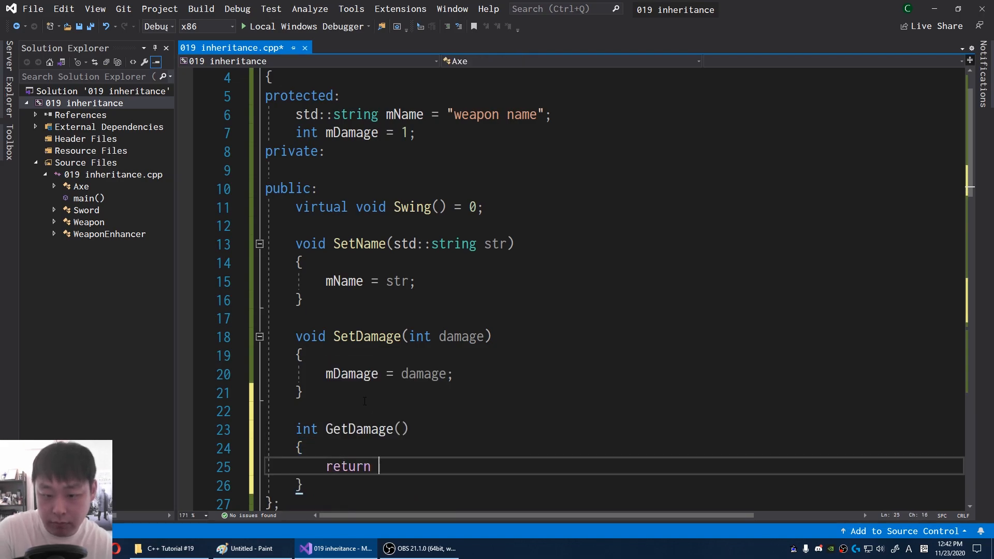
{"action": "type", "text": "mDamage;"}
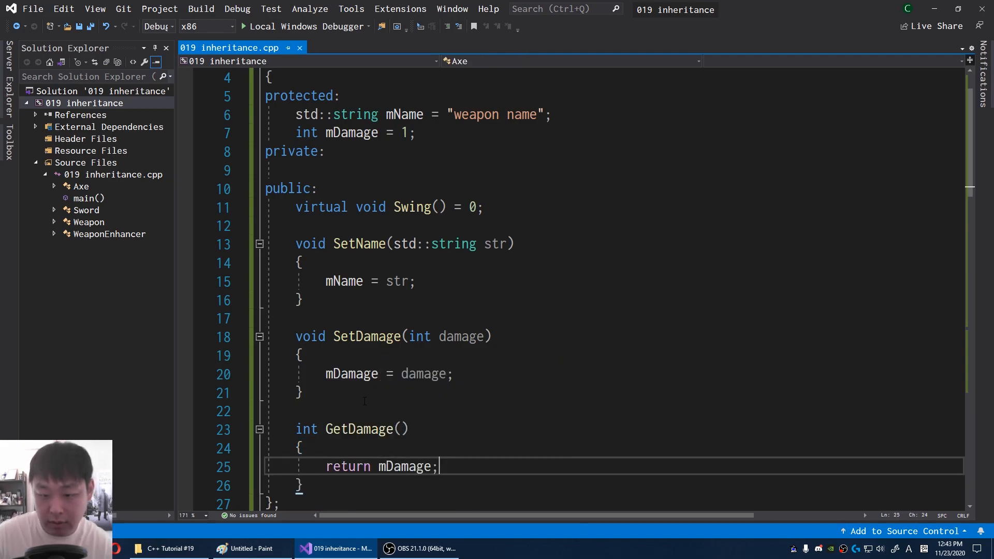
Make Enhance call weapon.SetDamage(weapon.GetDamage() + 5)
{"action": "scroll", "scroll_direction": "down", "scroll_amount": 3}
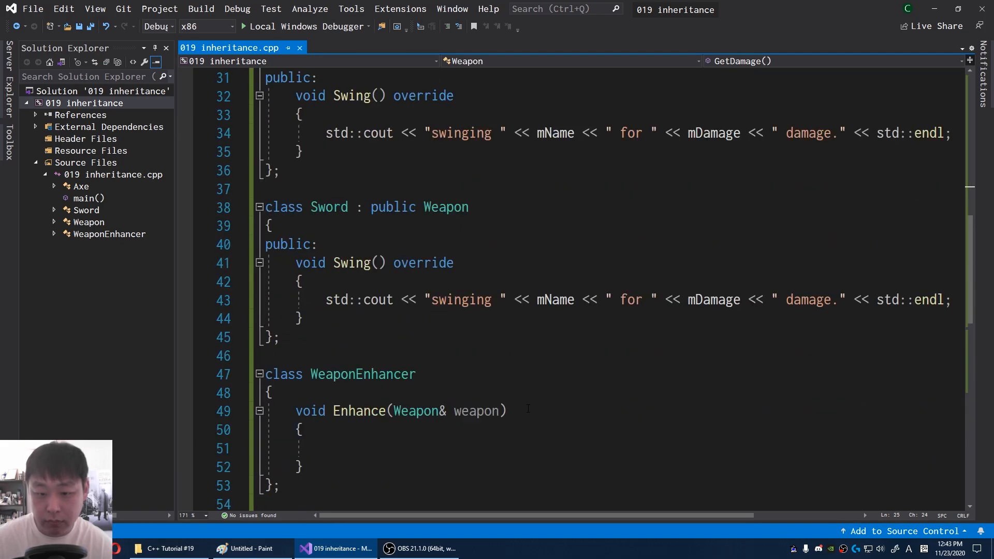
{"action": "type", "text": "weapon."}
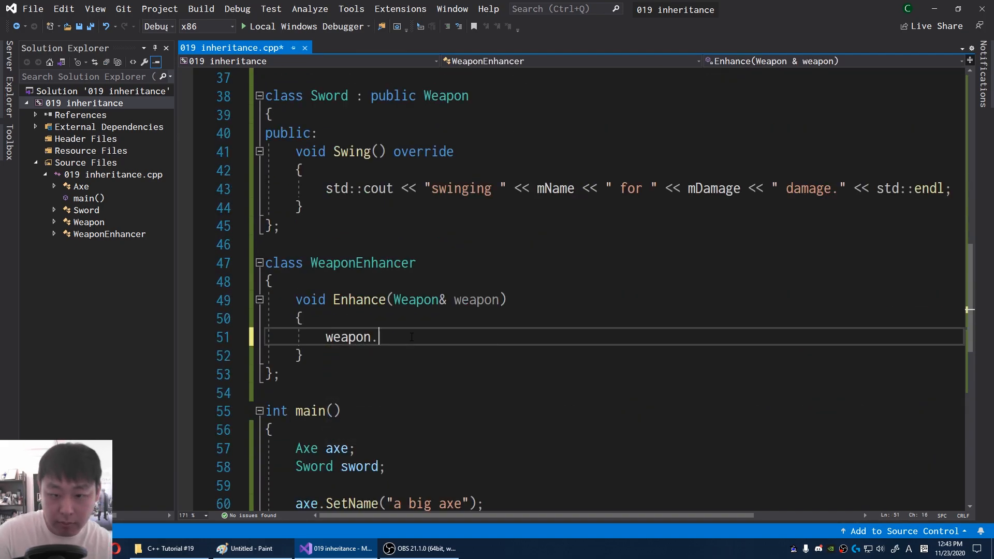
{"action": "type", "text": "GetDamage()"}
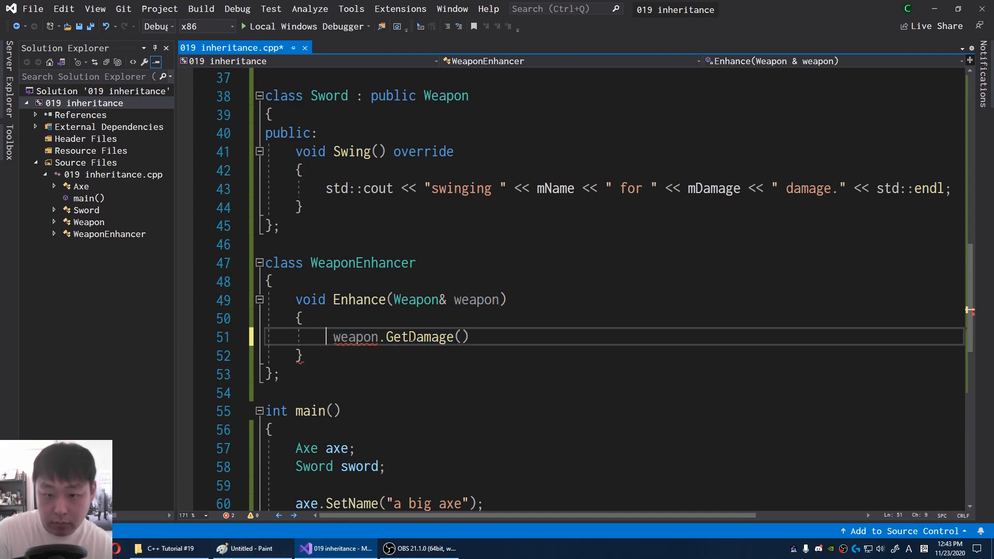
{"action": "type", "text": "weapon.SetDamage("}
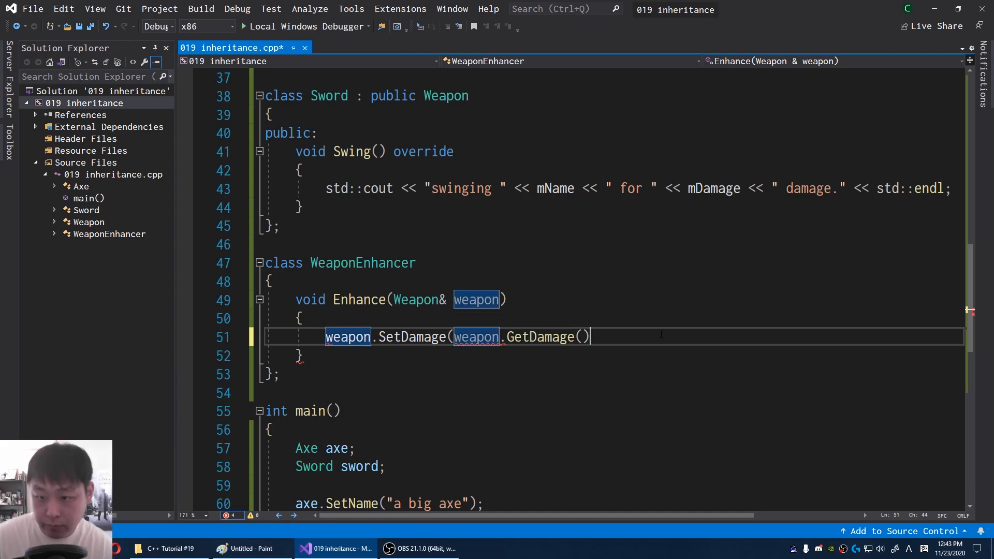
{"action": "type", "text": "+"}
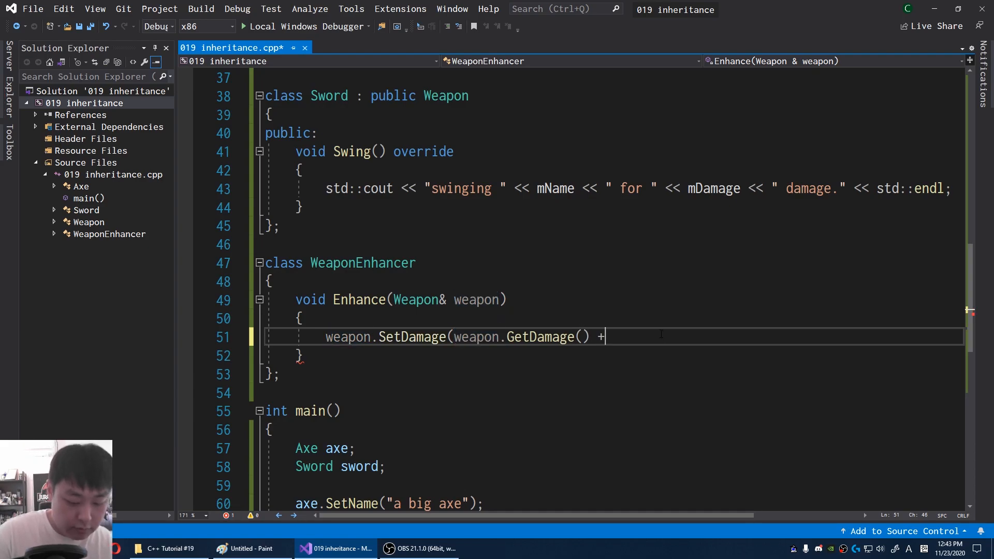
{"action": "type", "text": "5);"}
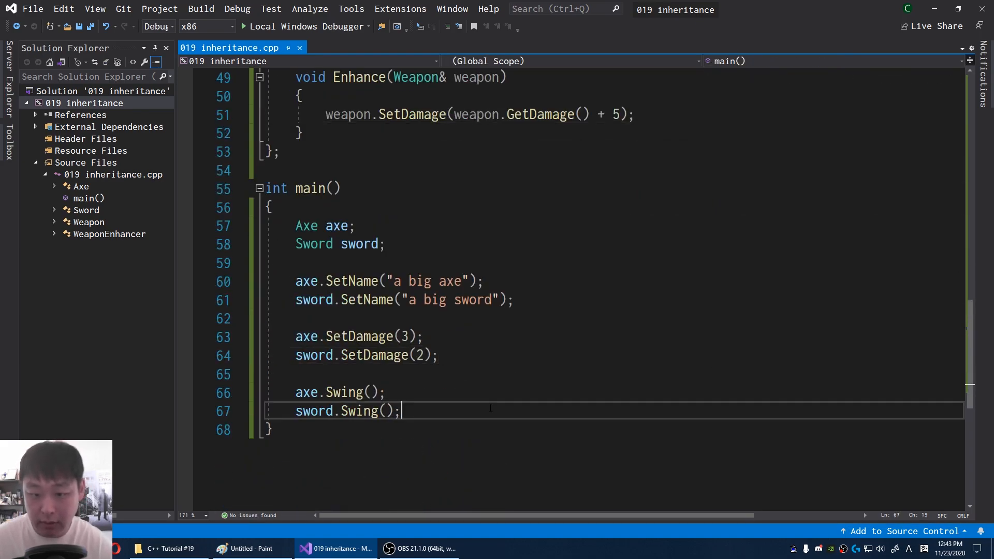
Make Enhance public, create a WeaponEnhancer in main, enhance the axe and swing it
{"action": "type", "text": "Weapon"}
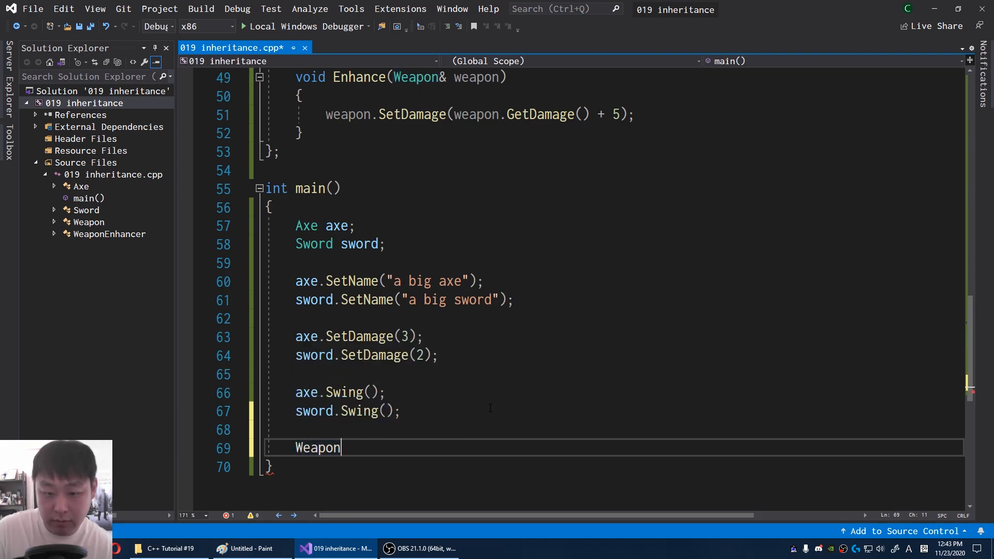
{"action": "type", "text": "Enhancer enh;"}
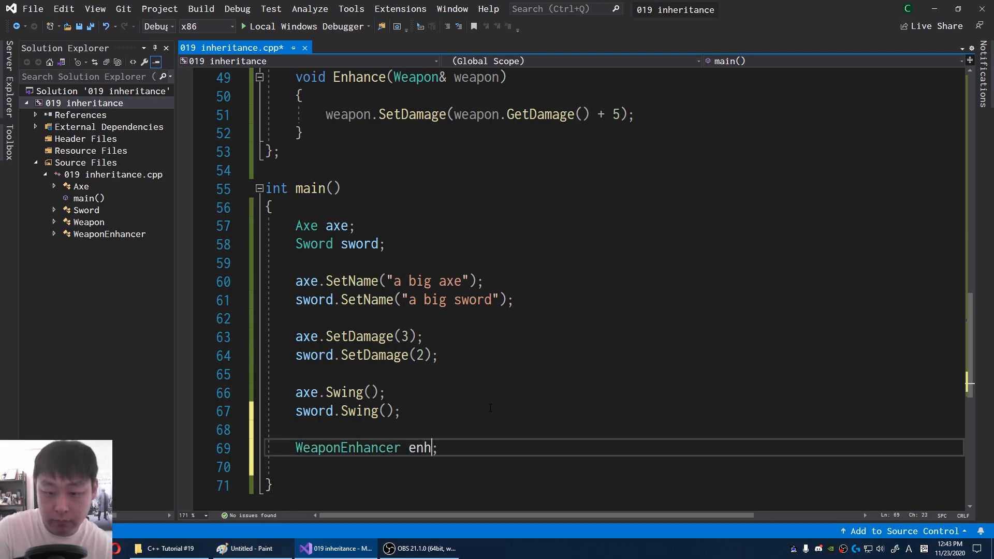
{"action": "type", "text": "ancer;"}
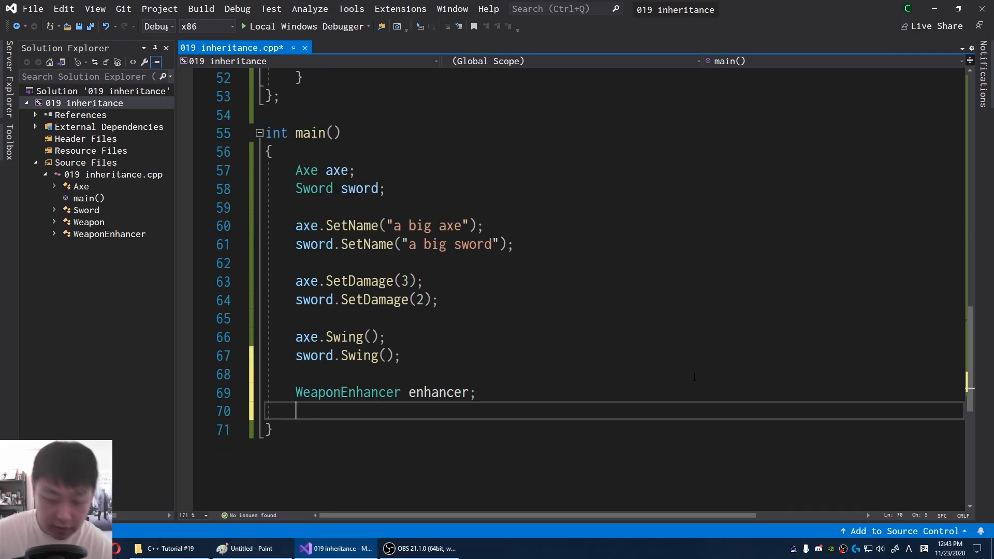
{"action": "type", "text": "enhancer.E"}
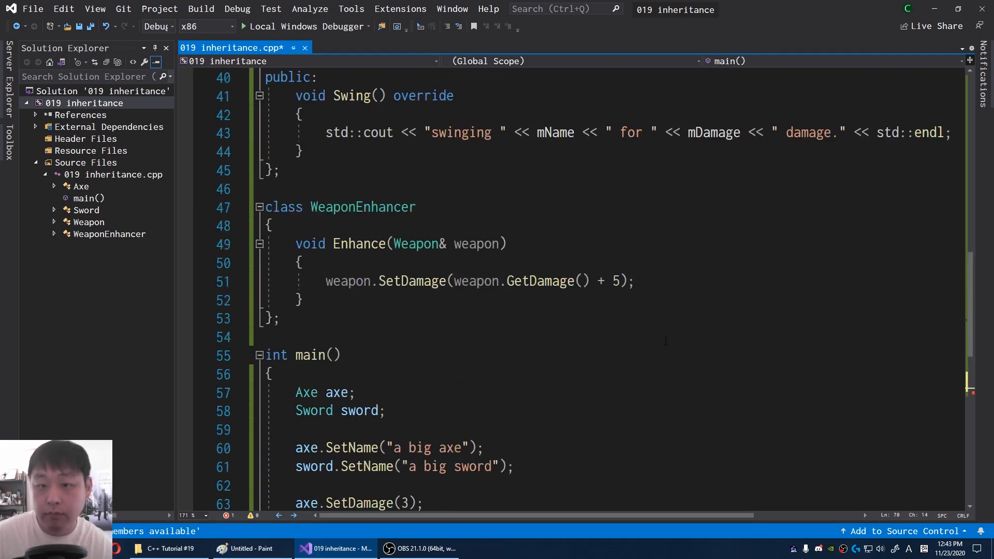
{"action": "type", "text": "public"}
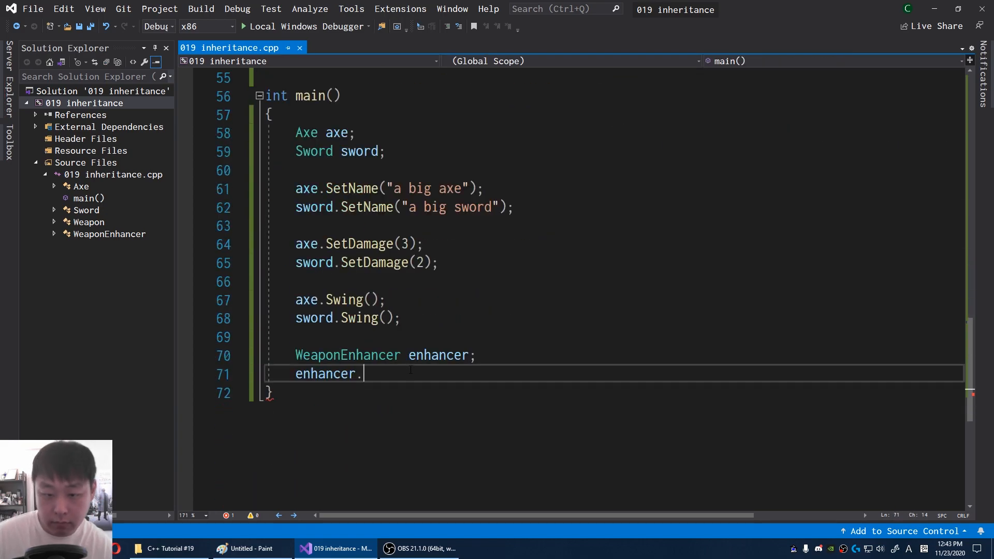
{"action": "type", "text": "Enhance(axe);"}
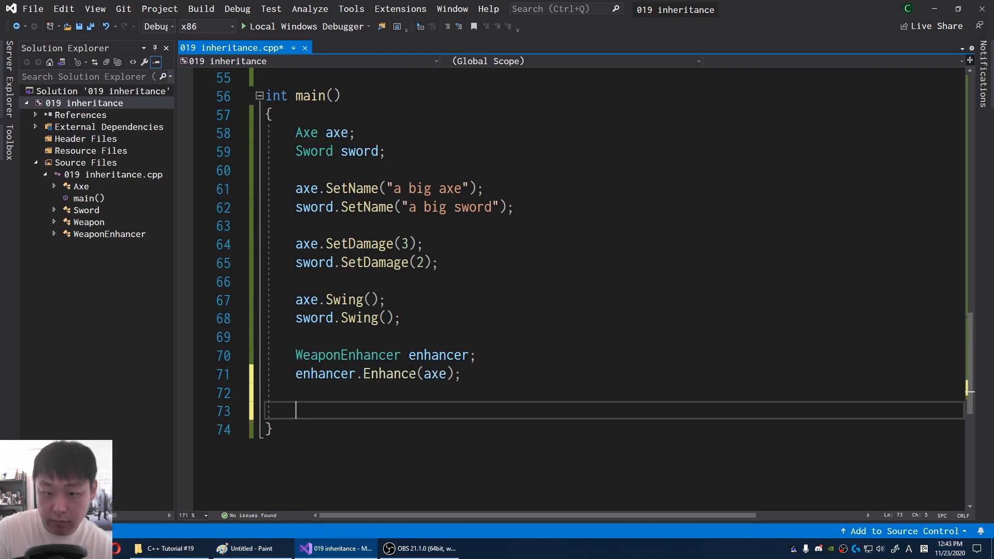
{"action": "type", "text": "axe.Swing()"}
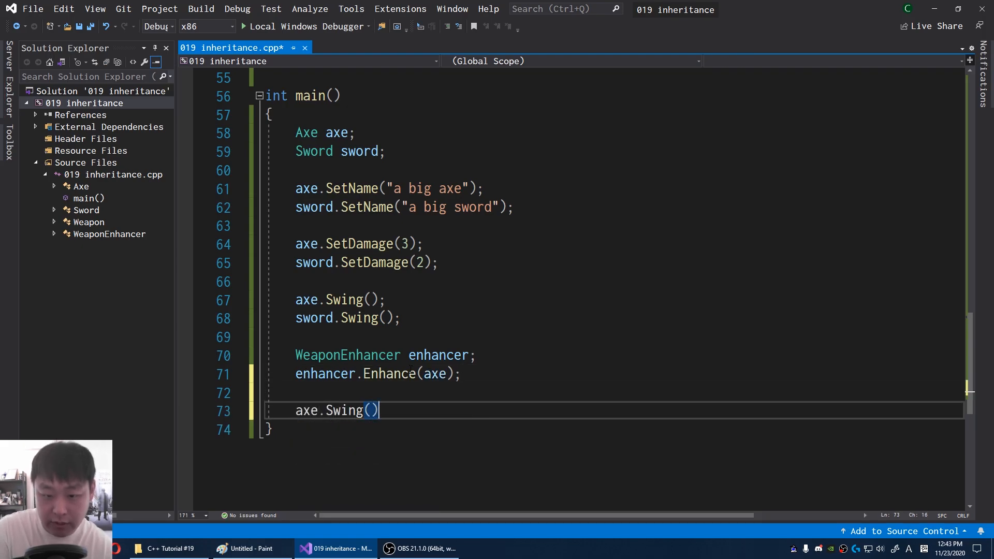
{"action": "type", "text": ";"}
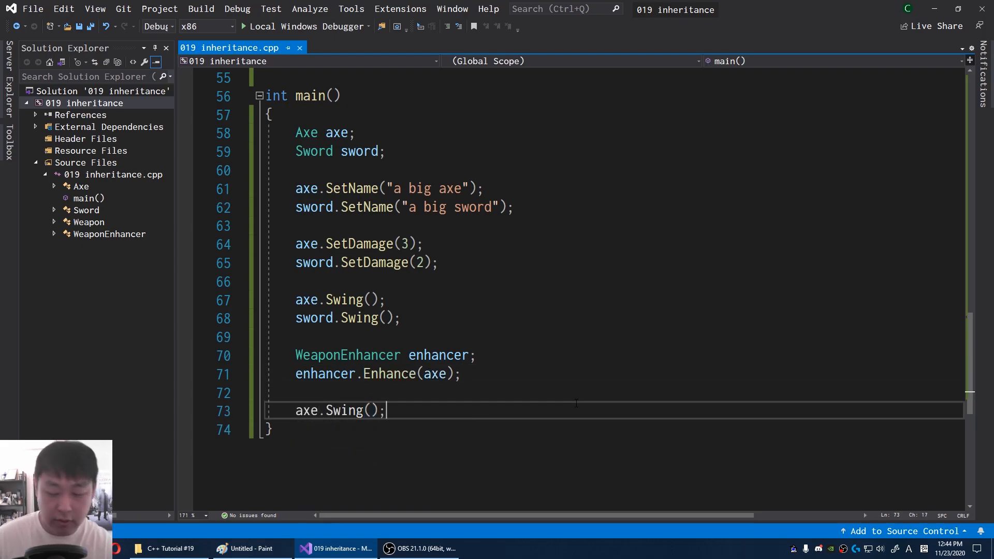
Enhance the sword and swing it again after the axe enhancement
{"action": "left_click", "coordinate": [250, 27]}
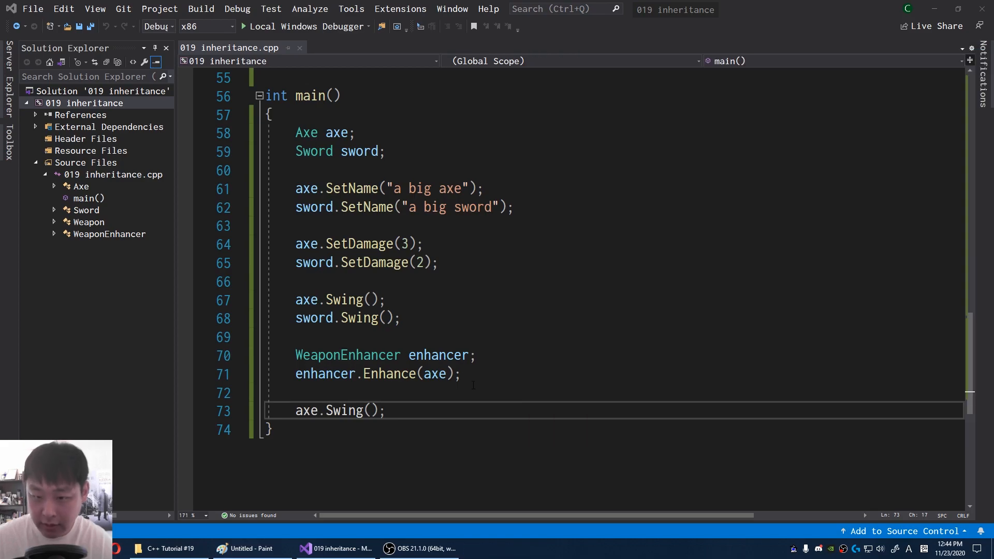
{"action": "type", "text": "enhancer."}
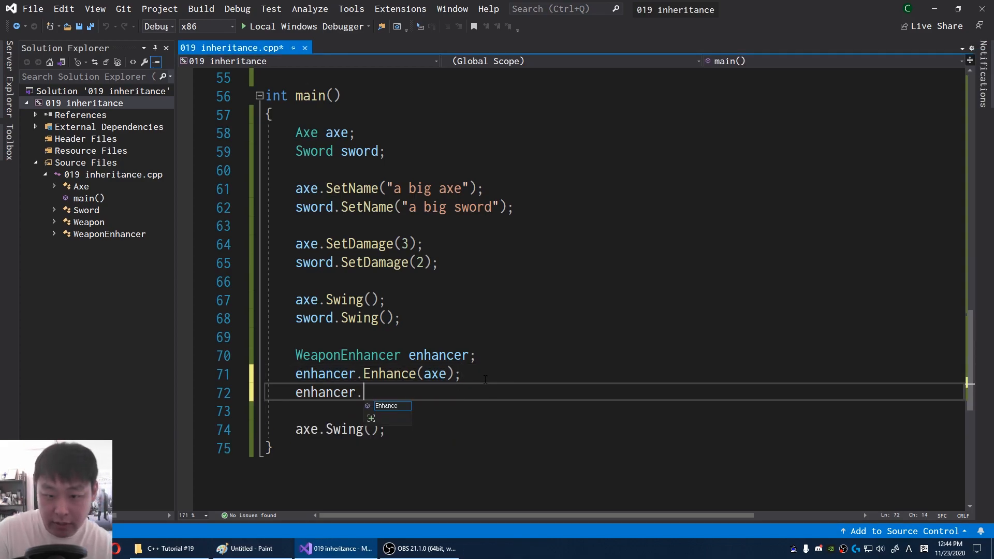
{"action": "type", "text": "Enhance(sword)"}
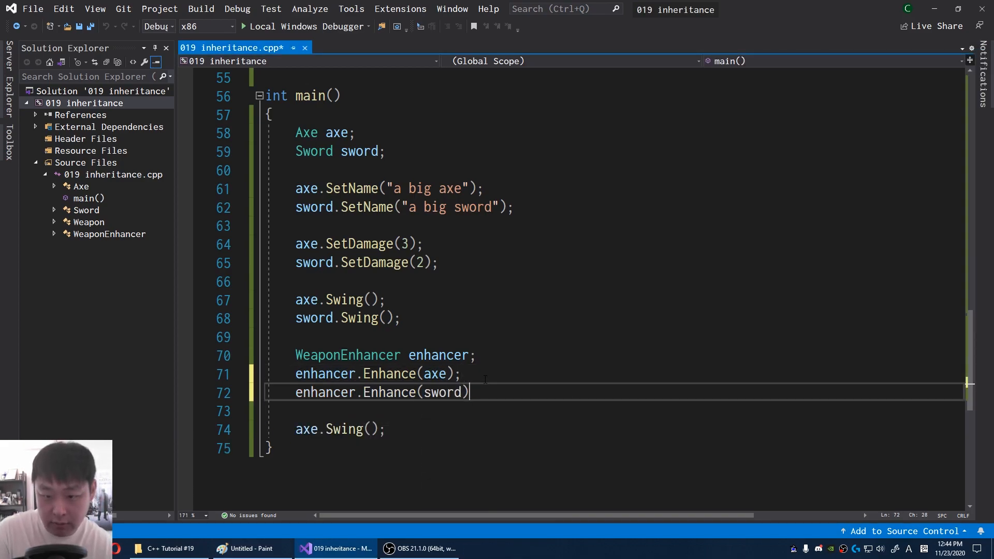
{"action": "type", "text": ";"}
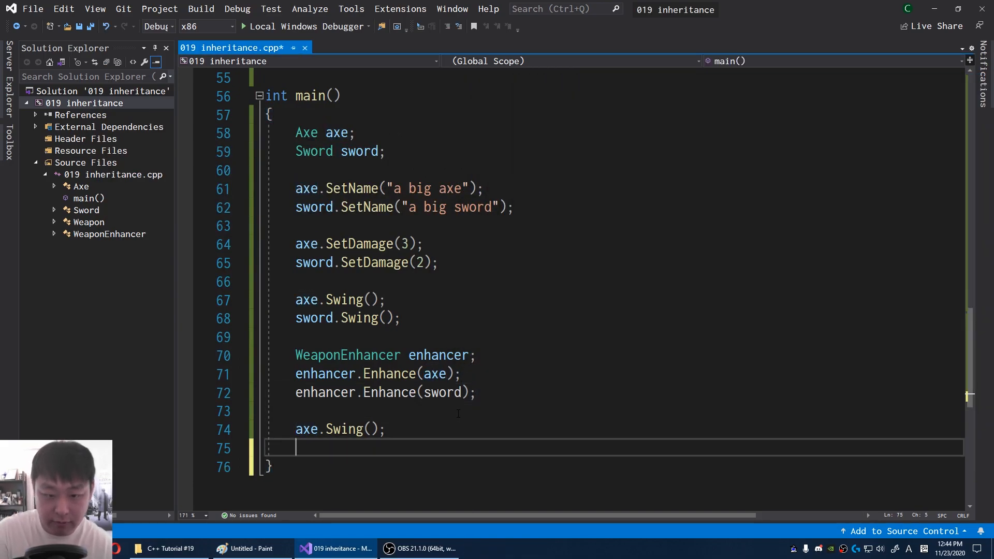
{"action": "type", "text": "swing"}
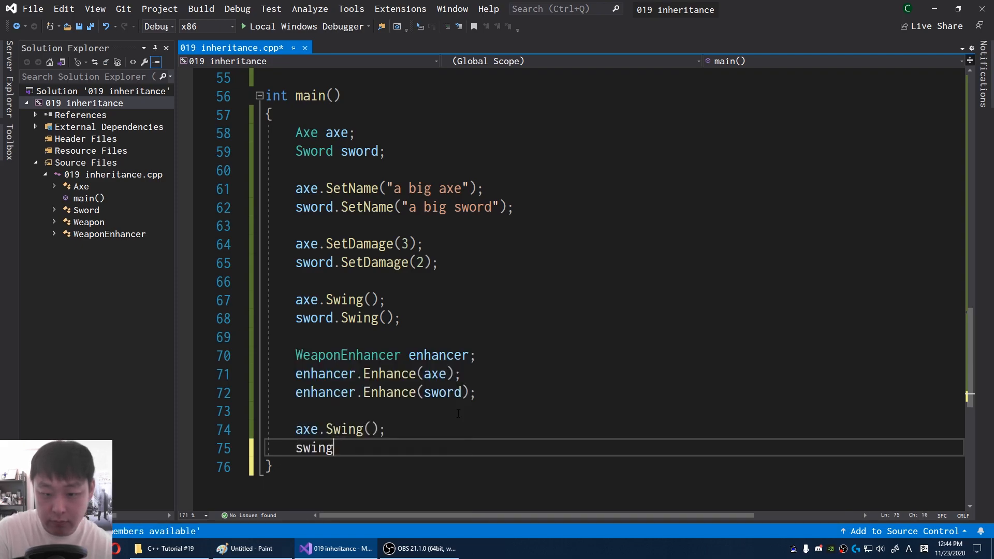
{"action": "type", "text": "sword."}
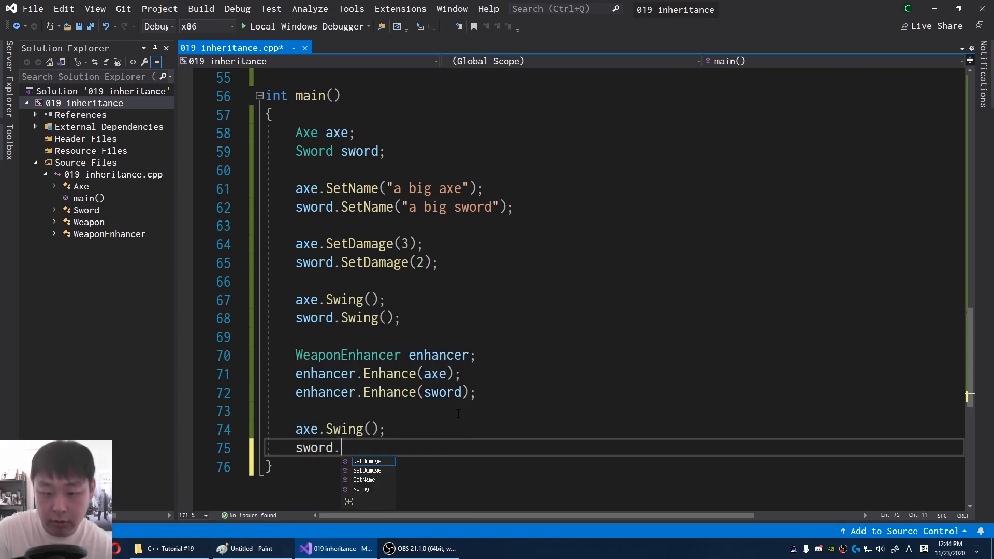
{"action": "type", "text": "Swing();"}
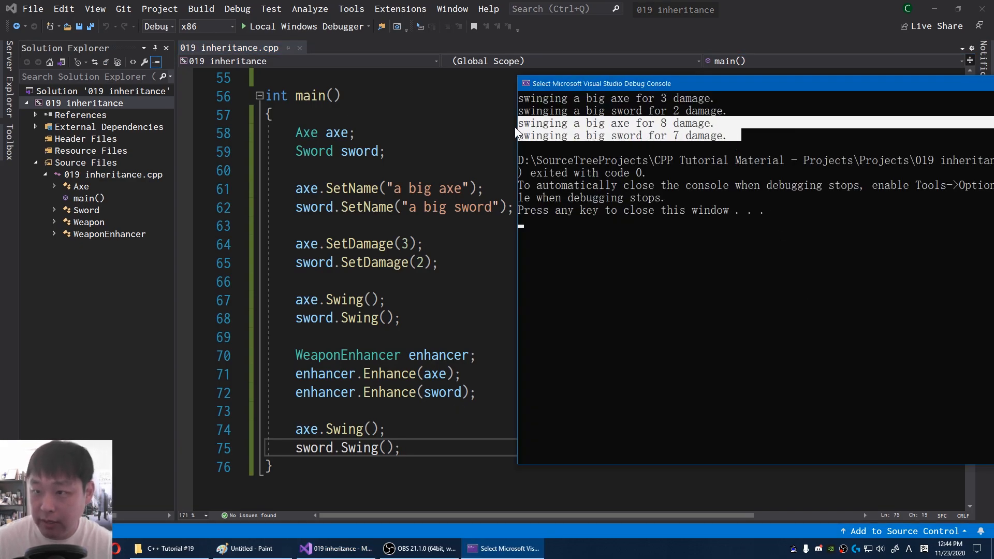
{"action": "mouse_move", "coordinate": [820, 358]}
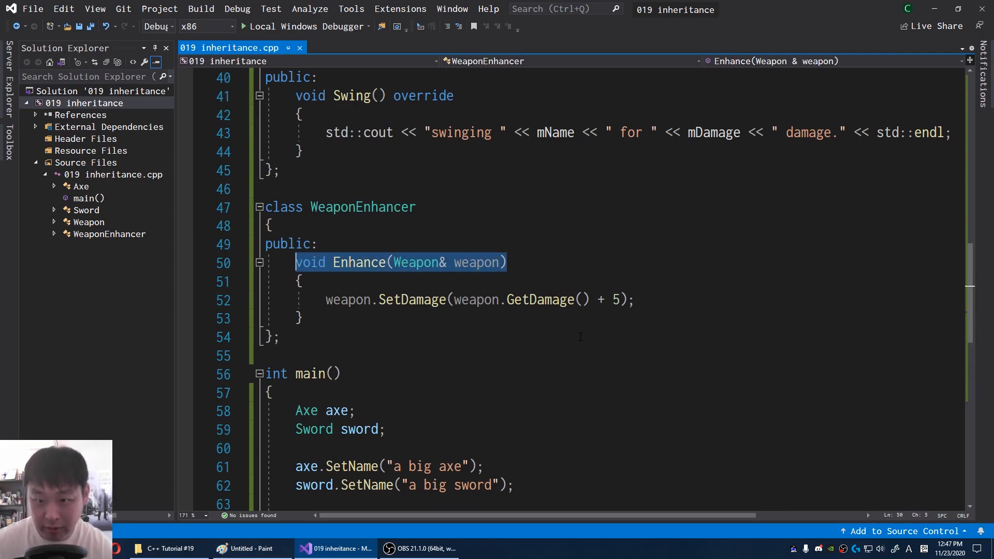
{"action": "double_click", "coordinate": [540, 299]}
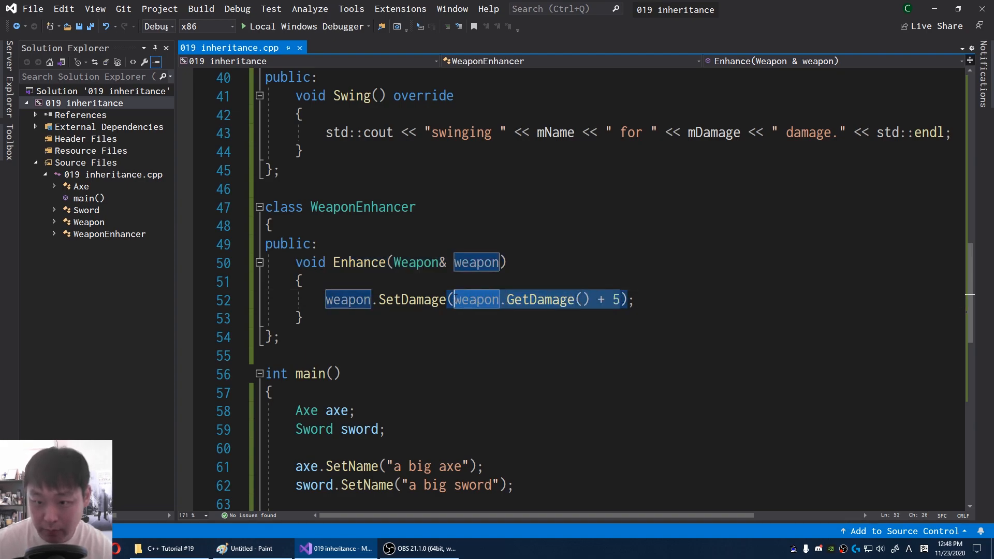
{"action": "double_click", "coordinate": [412, 299]}
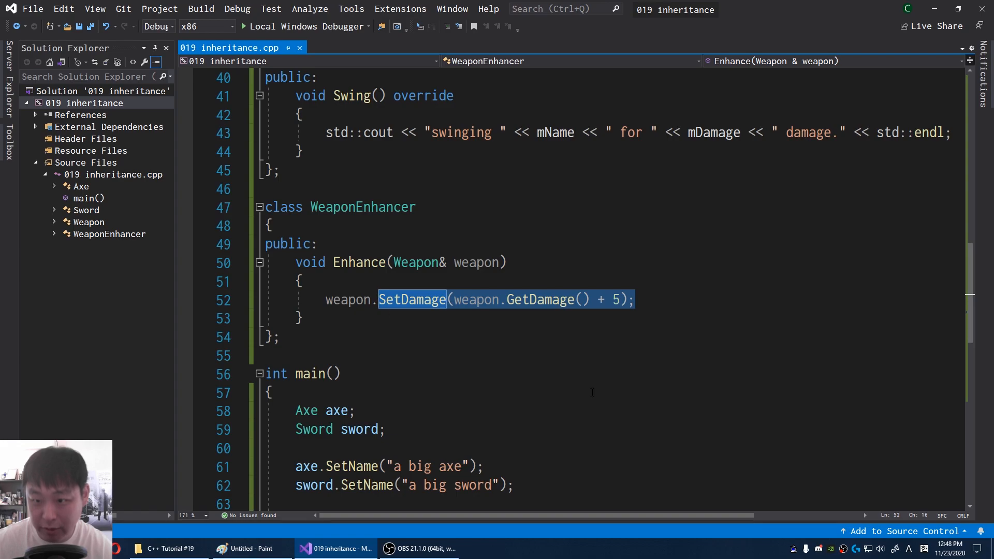
{"action": "scroll", "scroll_direction": "down", "scroll_amount": 3}
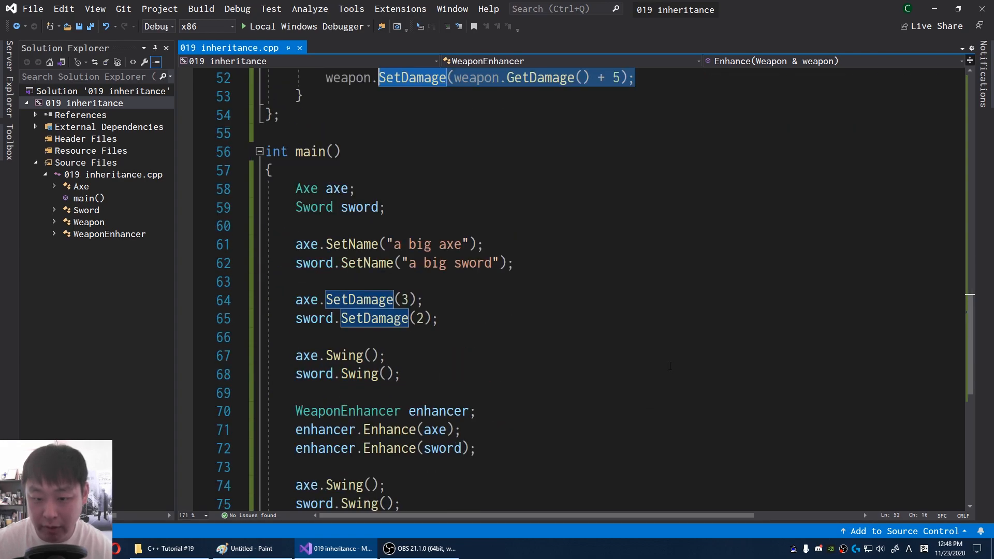